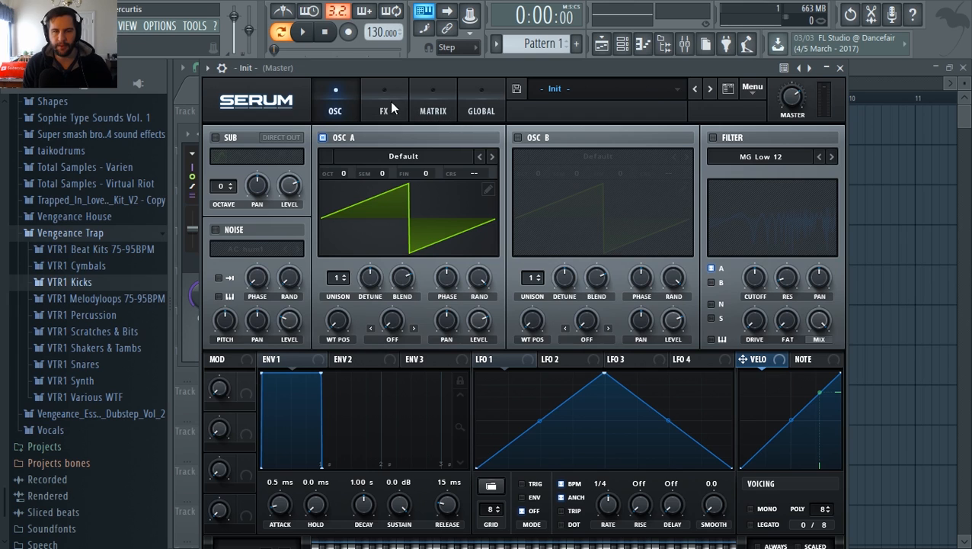
pyautogui.moveTo(429, 186)
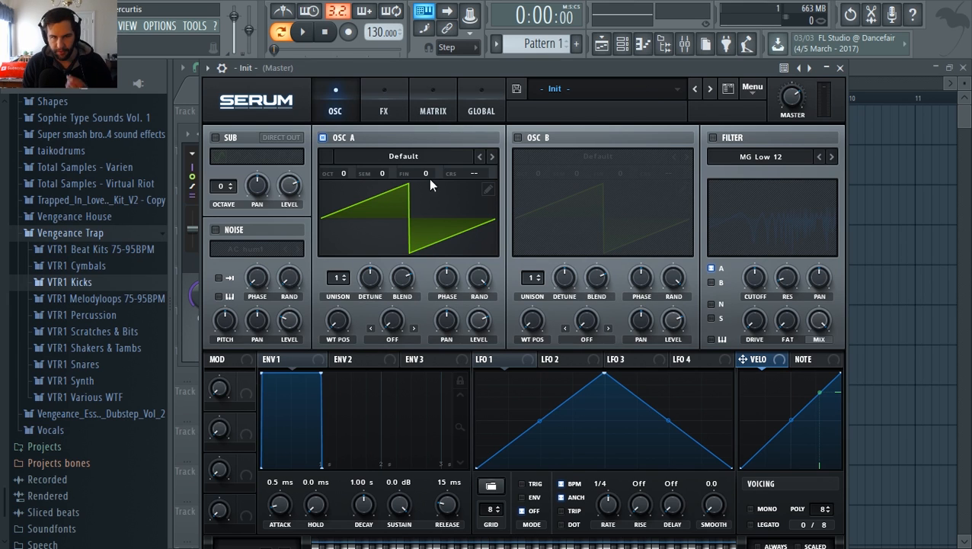
pyautogui.moveTo(471, 212)
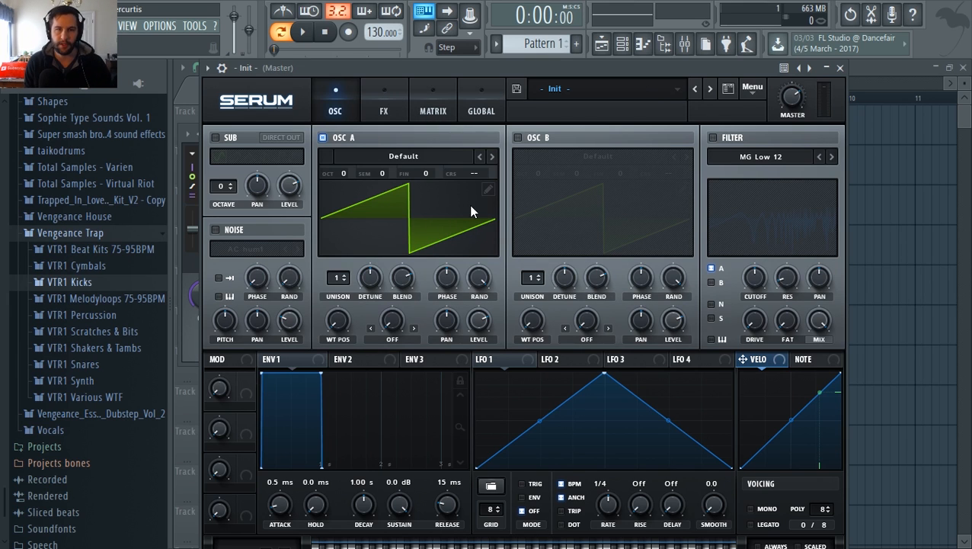
pyautogui.moveTo(460, 165)
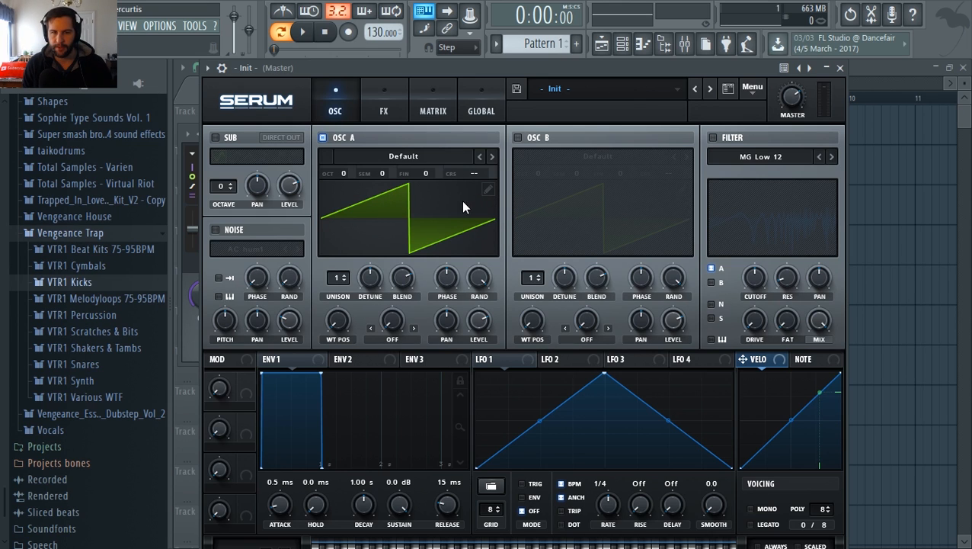
# Draw a custom waveform over OSC A's saw in the Wavetable Editor, redrawing it once.
pyautogui.click(488, 189)
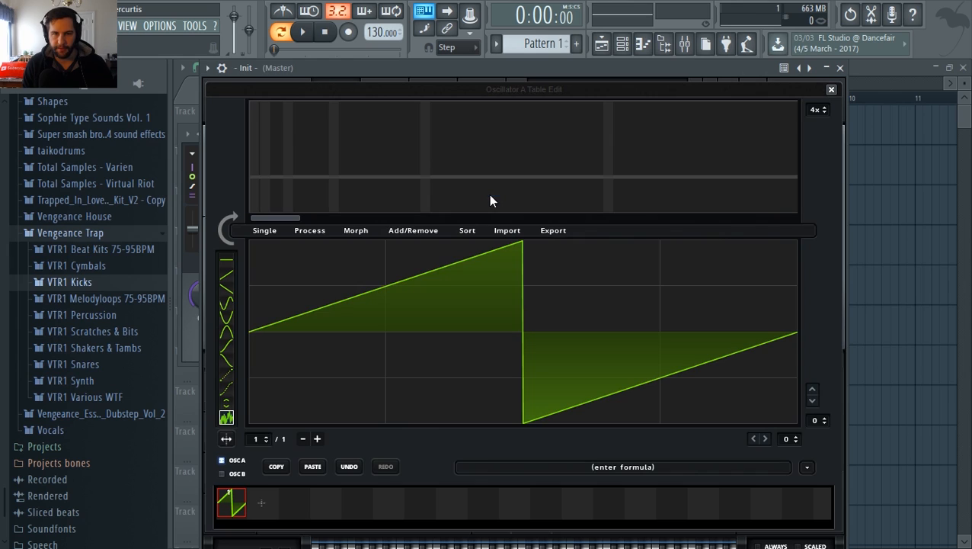
pyautogui.moveTo(625, 436)
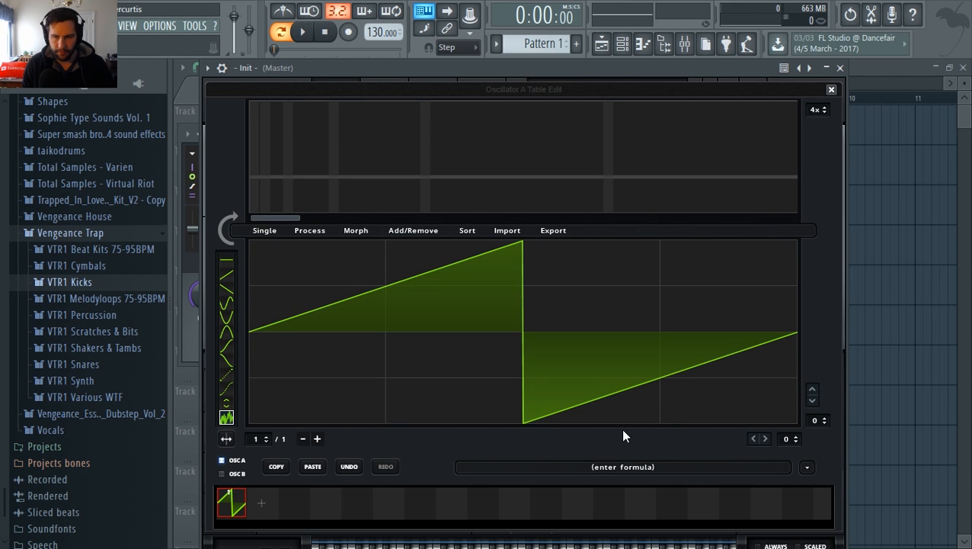
pyautogui.moveTo(274, 413)
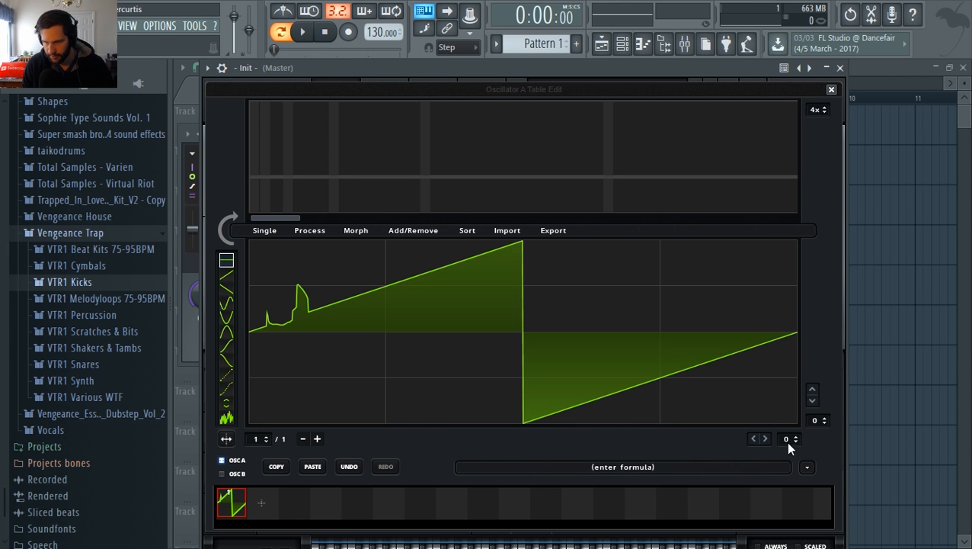
pyautogui.click(831, 89)
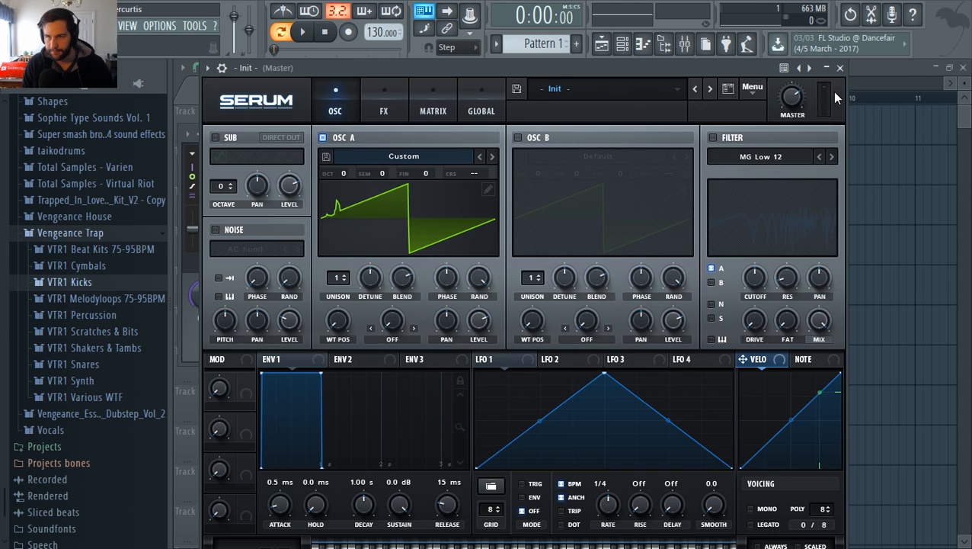
pyautogui.moveTo(488, 189)
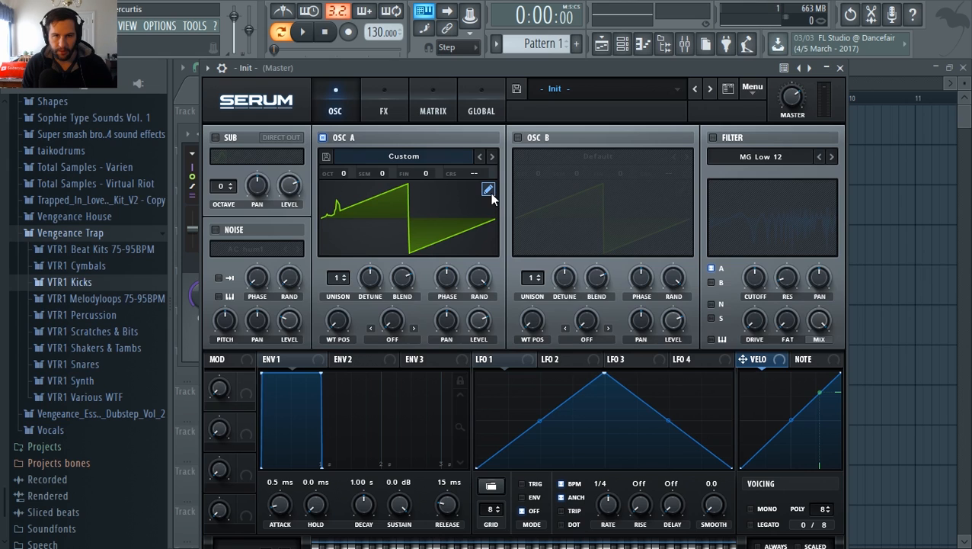
pyautogui.click(488, 189)
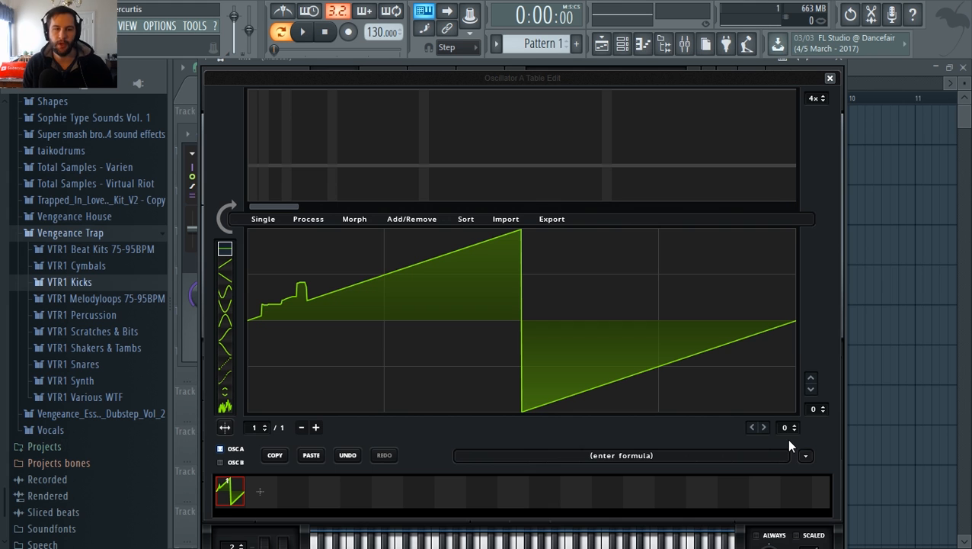
pyautogui.moveTo(279, 314)
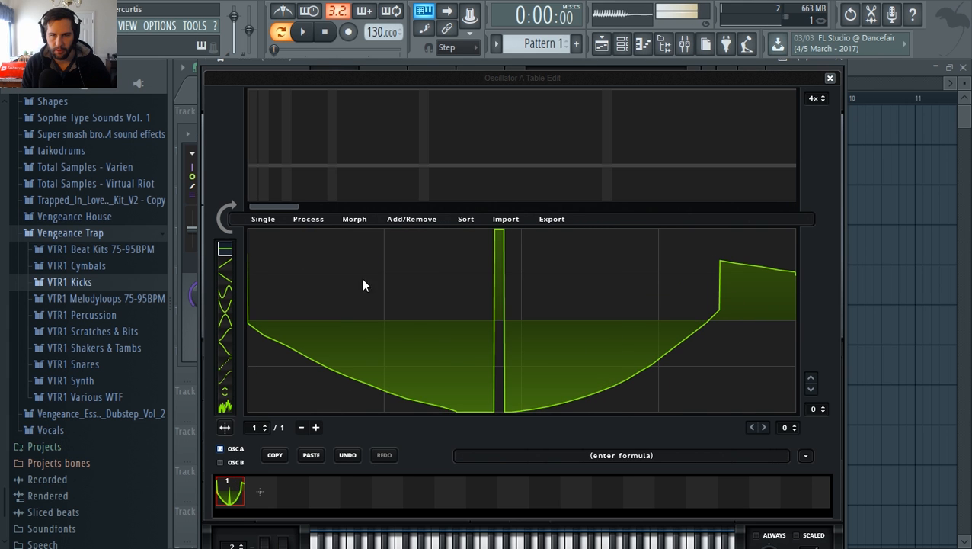
pyautogui.click(829, 76)
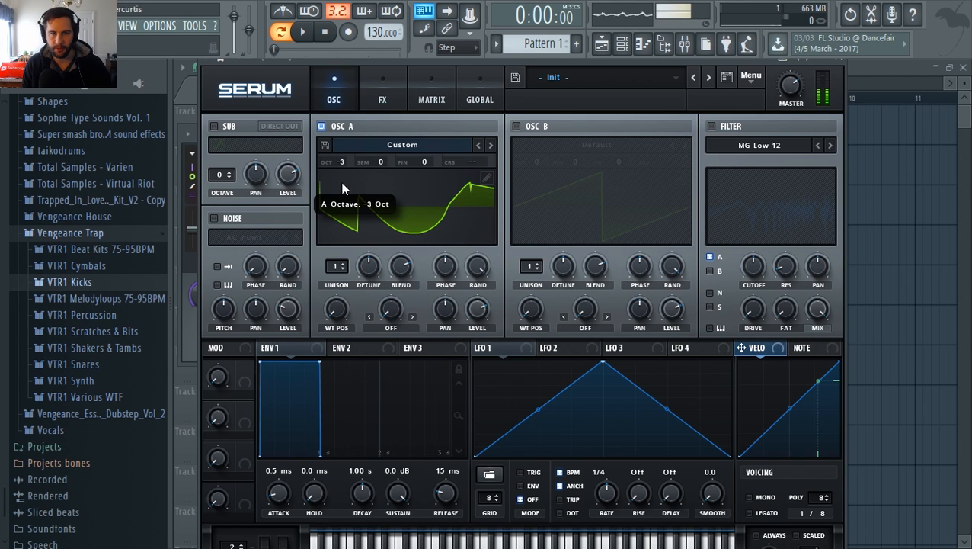
# Redraw frame 1 of OSC A's wavetable and add a second frame with a descending ramp.
pyautogui.moveTo(342, 162); pyautogui.dragTo(344, 156)
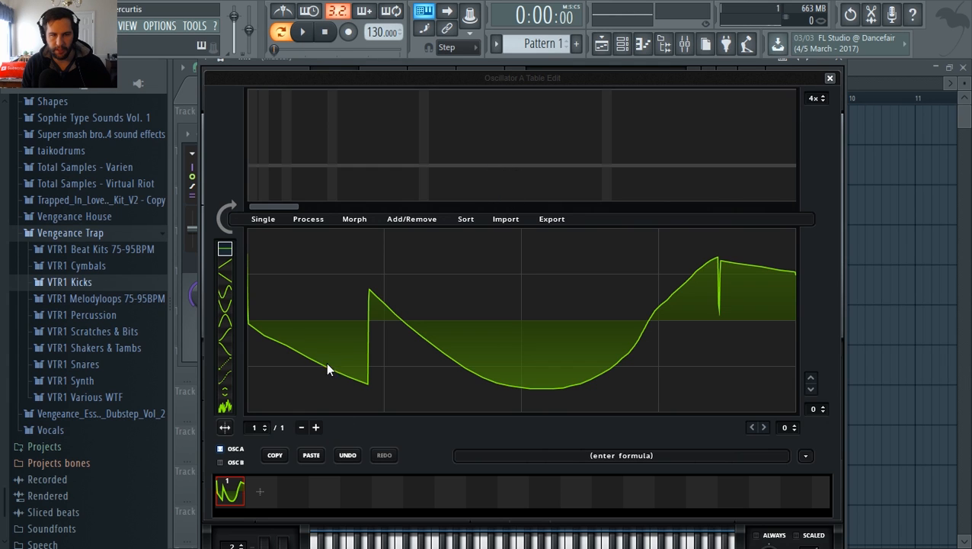
pyautogui.moveTo(328, 370); pyautogui.dragTo(298, 400)
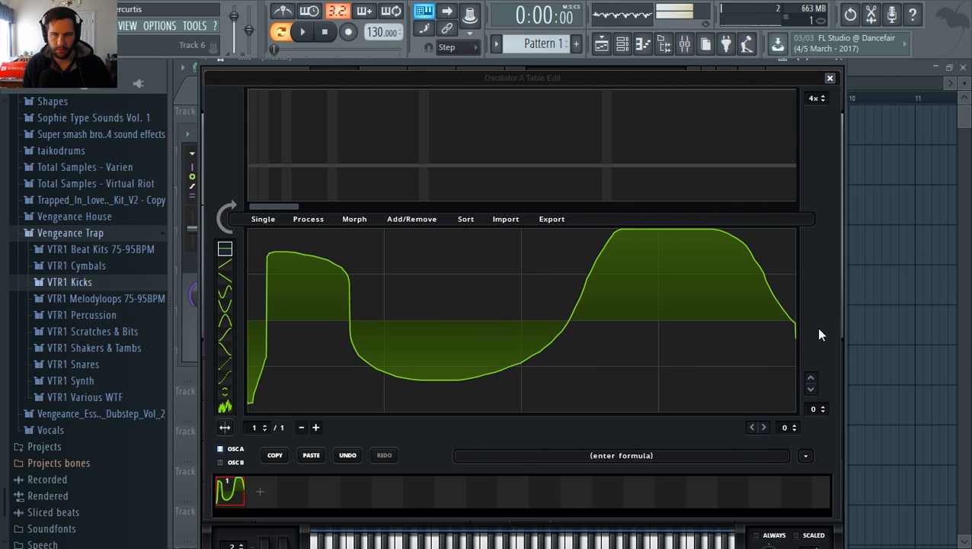
pyautogui.moveTo(350, 305); pyautogui.dragTo(347, 359)
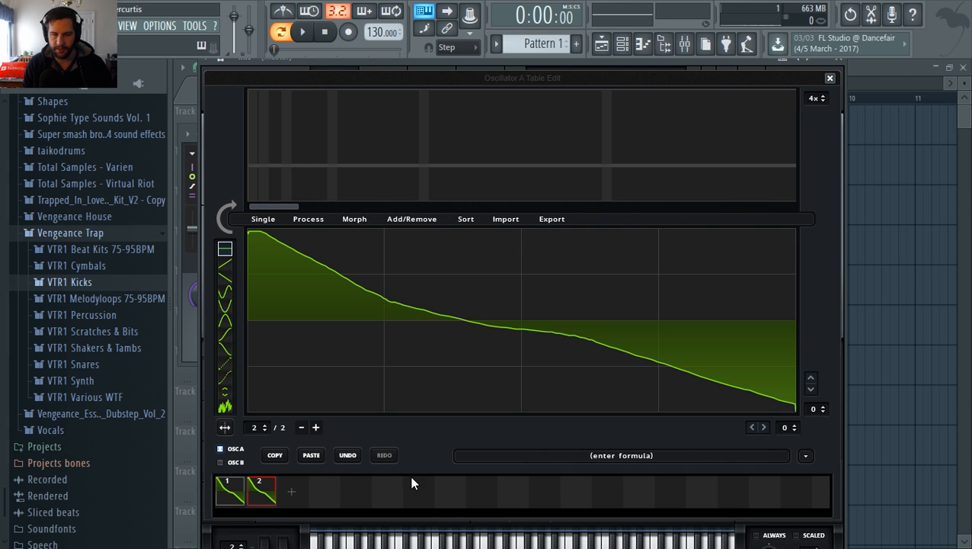
pyautogui.moveTo(295, 399)
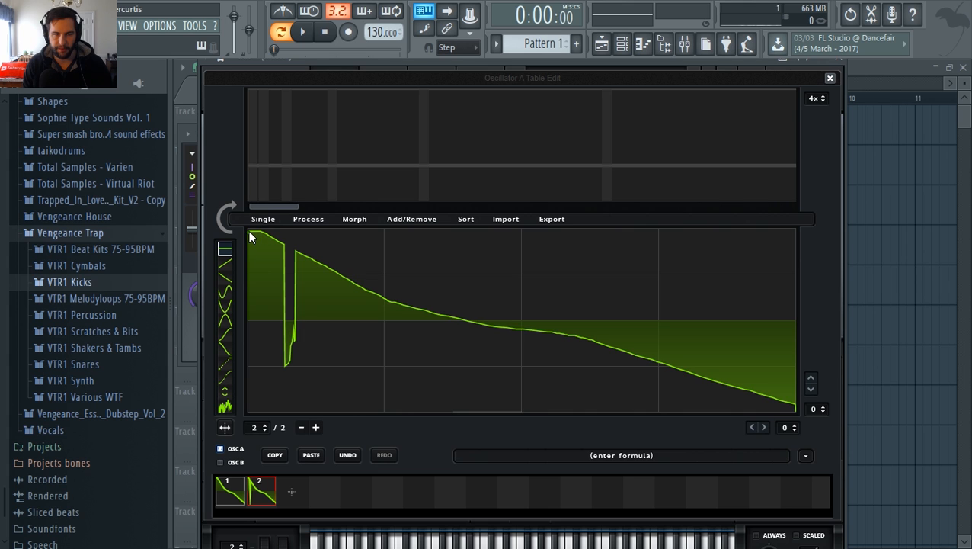
# Draw a sharp dip into frame 2 and scribble jagged noise into frames 3 to 5.
pyautogui.moveTo(251, 237); pyautogui.dragTo(317, 354)
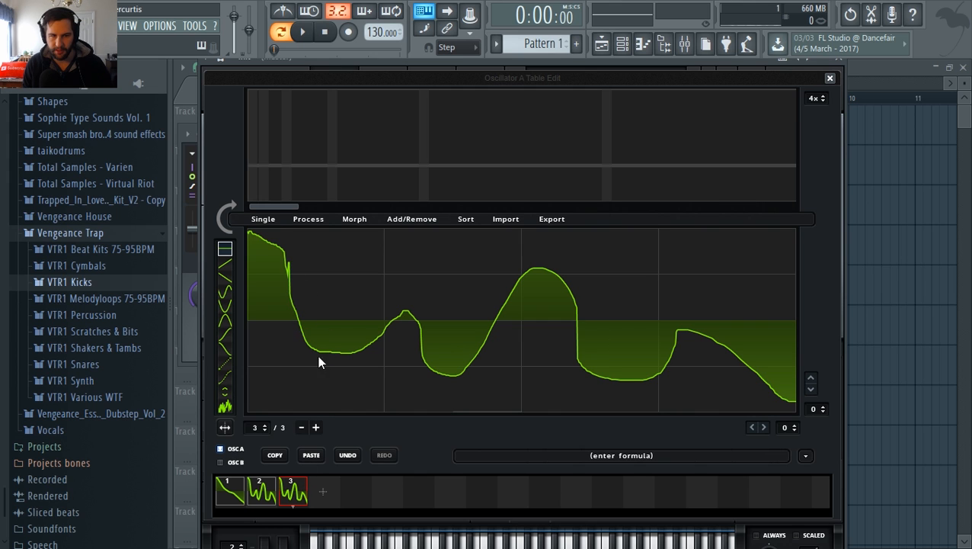
pyautogui.click(226, 405)
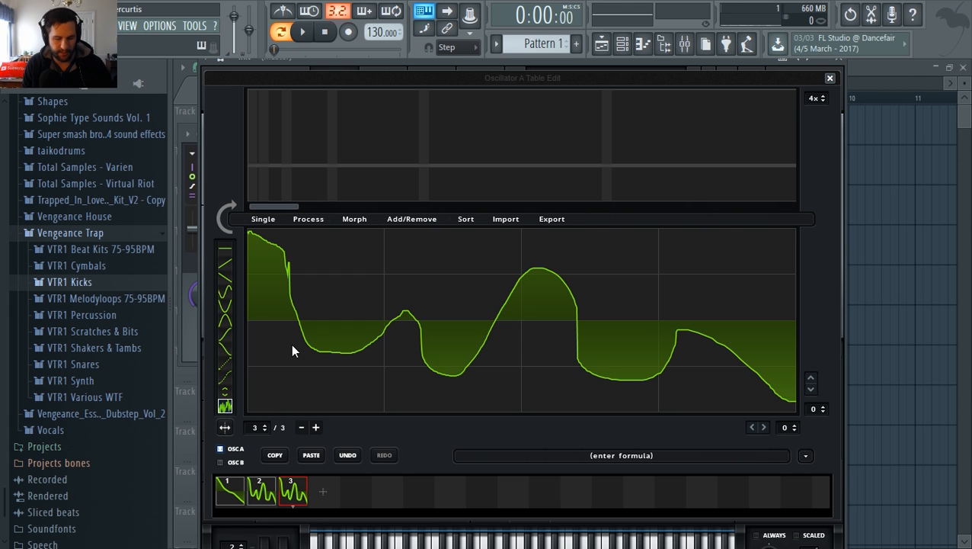
pyautogui.moveTo(297, 314)
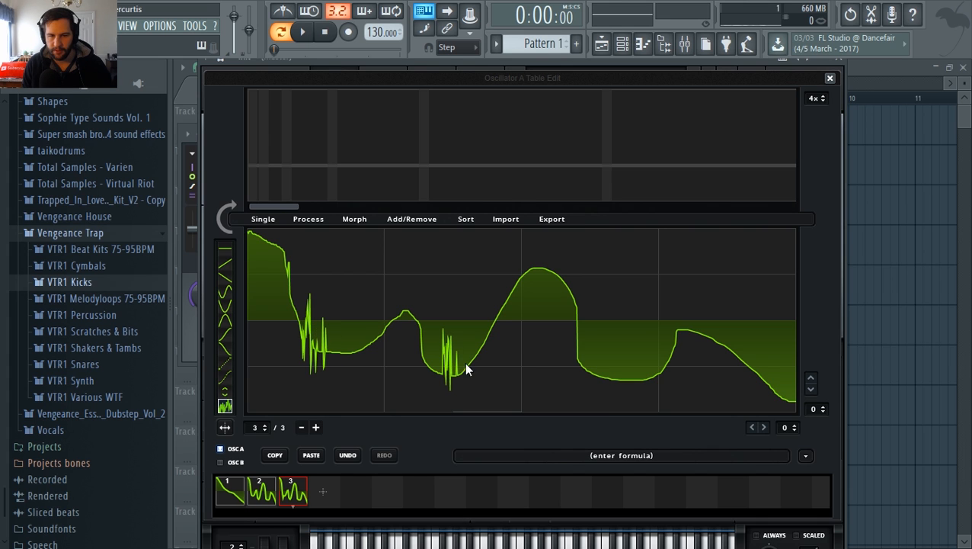
pyautogui.moveTo(469, 370); pyautogui.dragTo(652, 387)
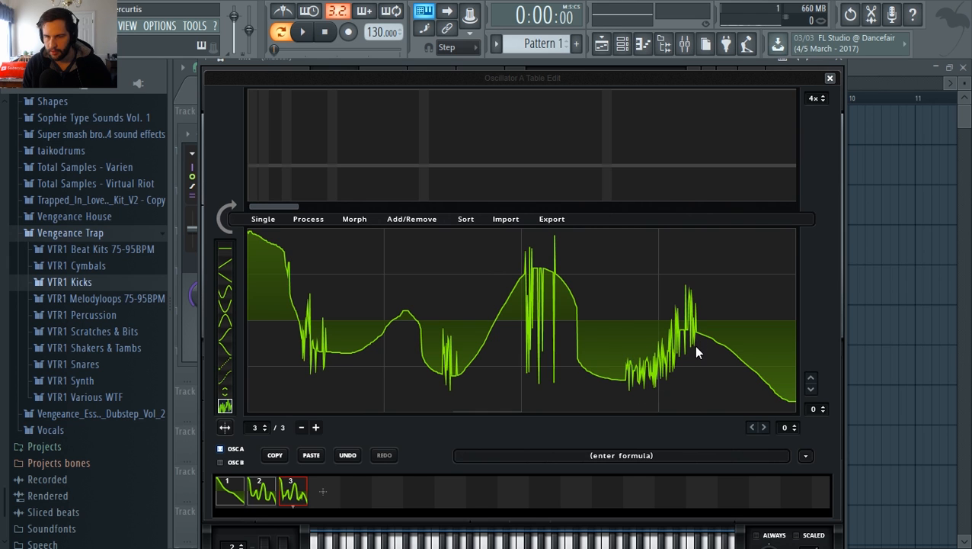
pyautogui.moveTo(672, 363)
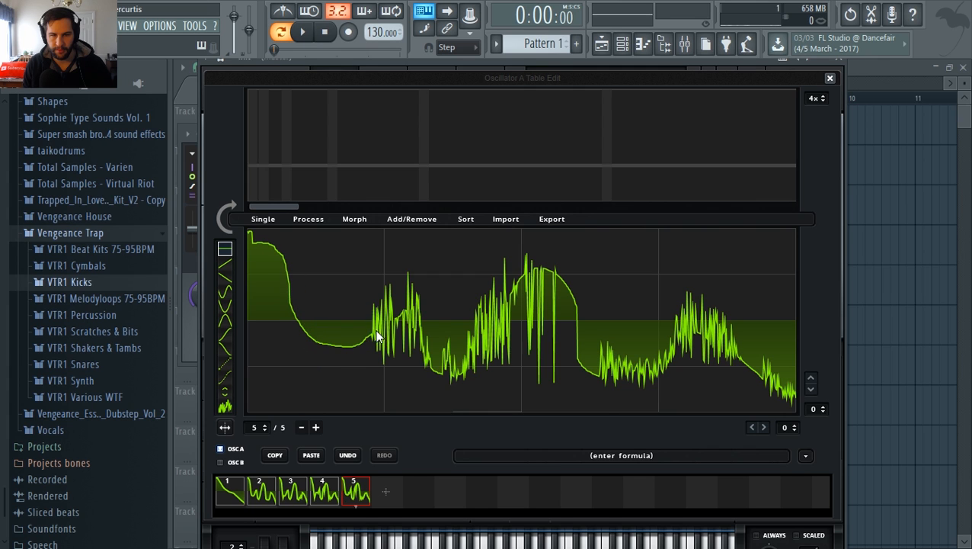
pyautogui.moveTo(373, 335); pyautogui.dragTo(610, 393)
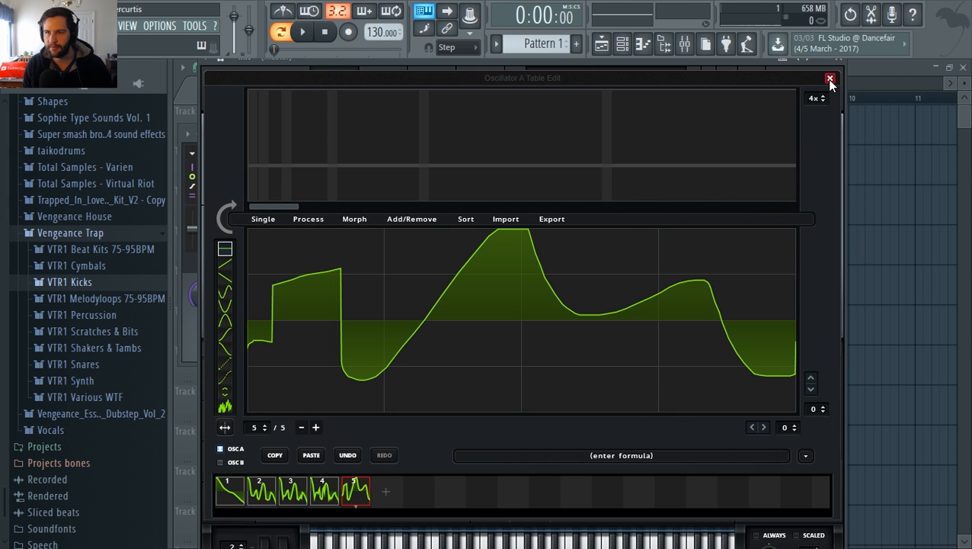
# Leave the editor and sweep OSC A's WT POS back and forth through the new frames.
pyautogui.click(830, 79)
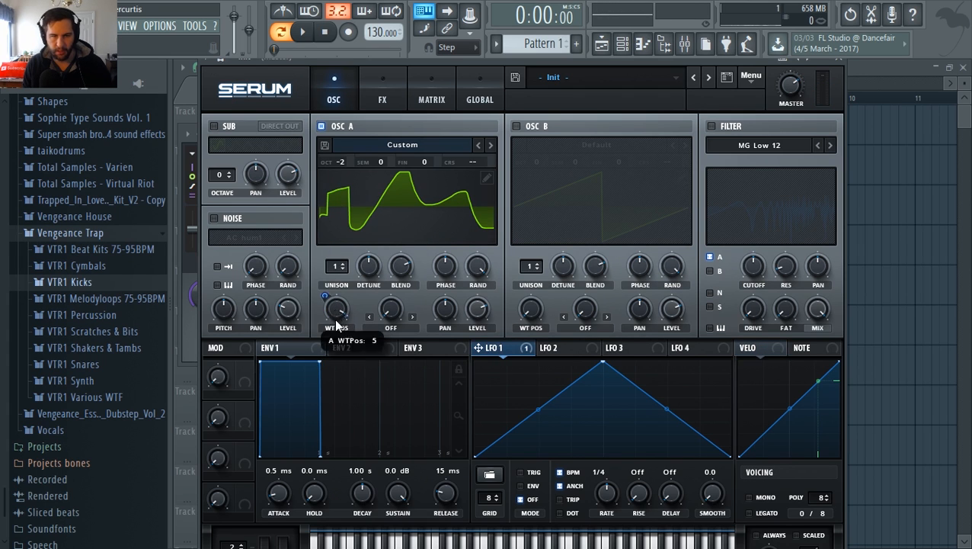
pyautogui.moveTo(335, 308); pyautogui.dragTo(335, 316)
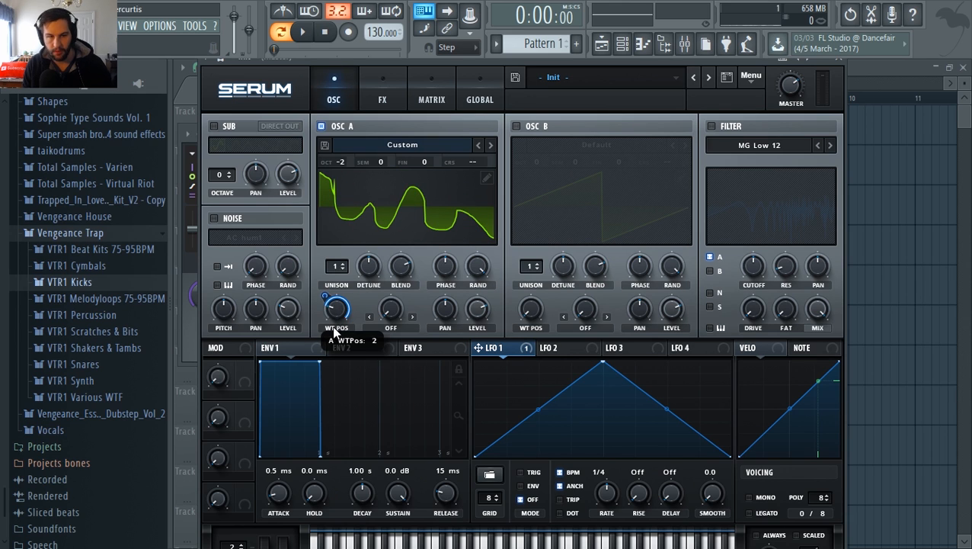
pyautogui.moveTo(336, 308); pyautogui.dragTo(335, 320)
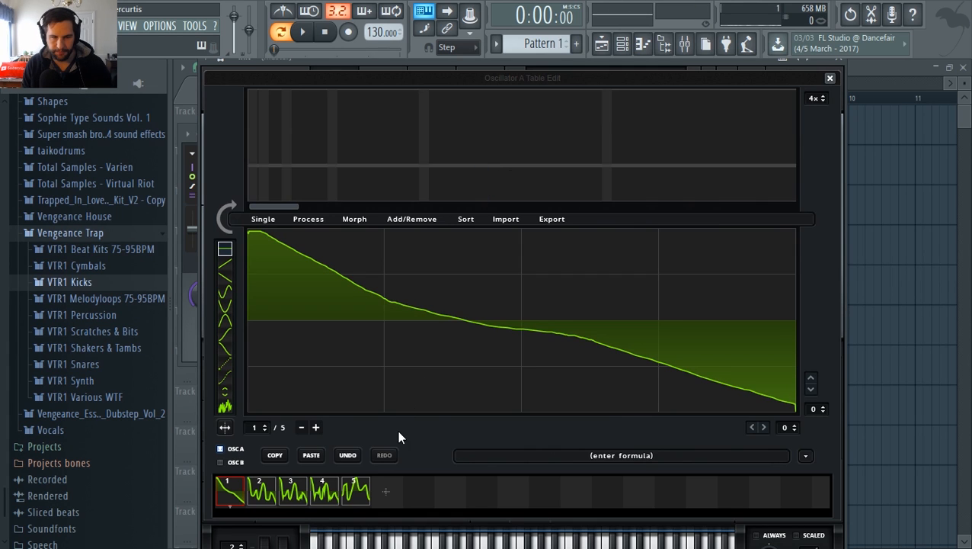
pyautogui.moveTo(553, 281)
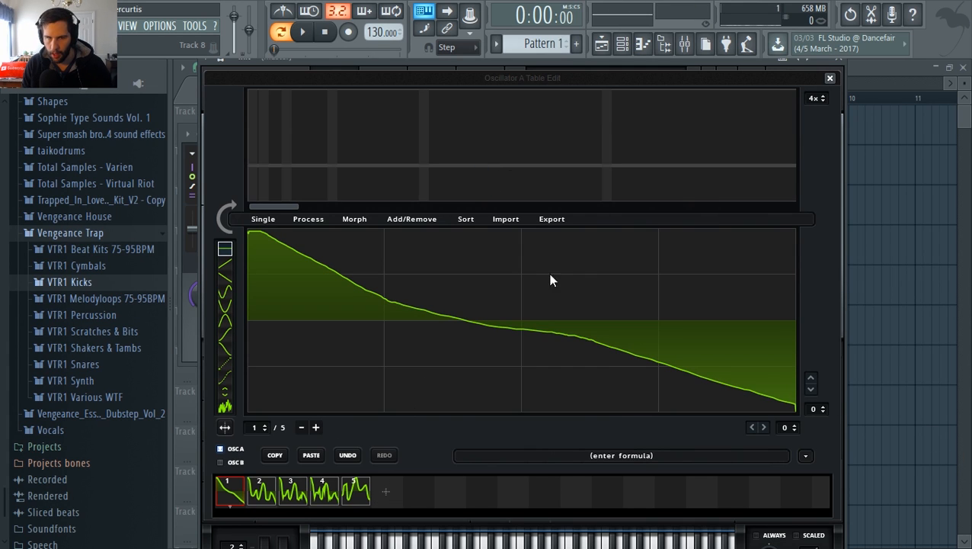
# Browse the morph options, then apply Process > X-Fade Edges (16 samples) to OSC A's wavetable.
pyautogui.click(354, 219)
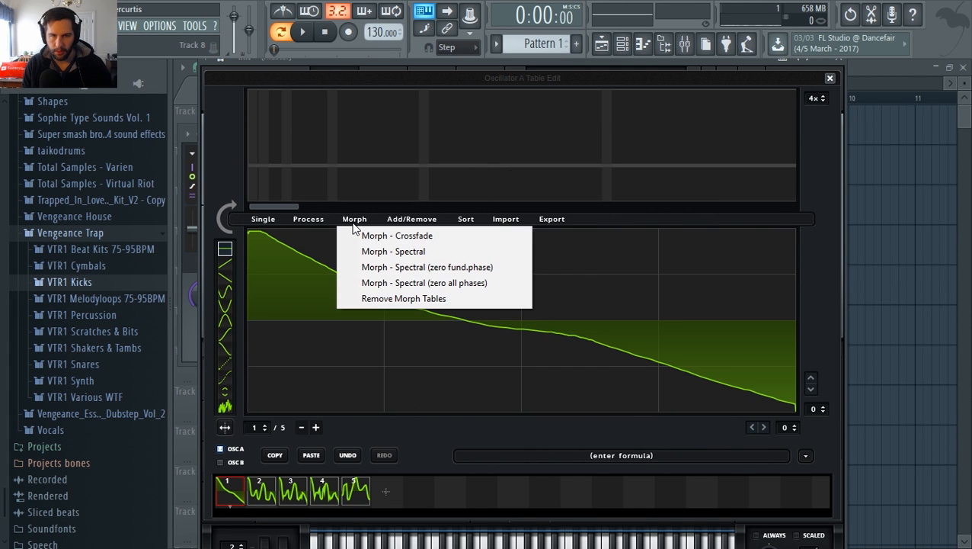
pyautogui.moveTo(358, 232)
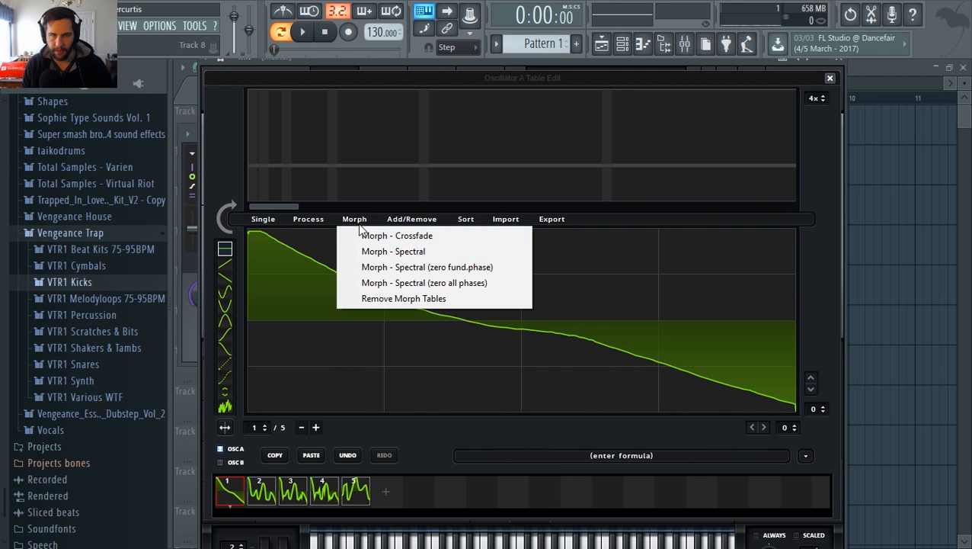
pyautogui.moveTo(396, 235)
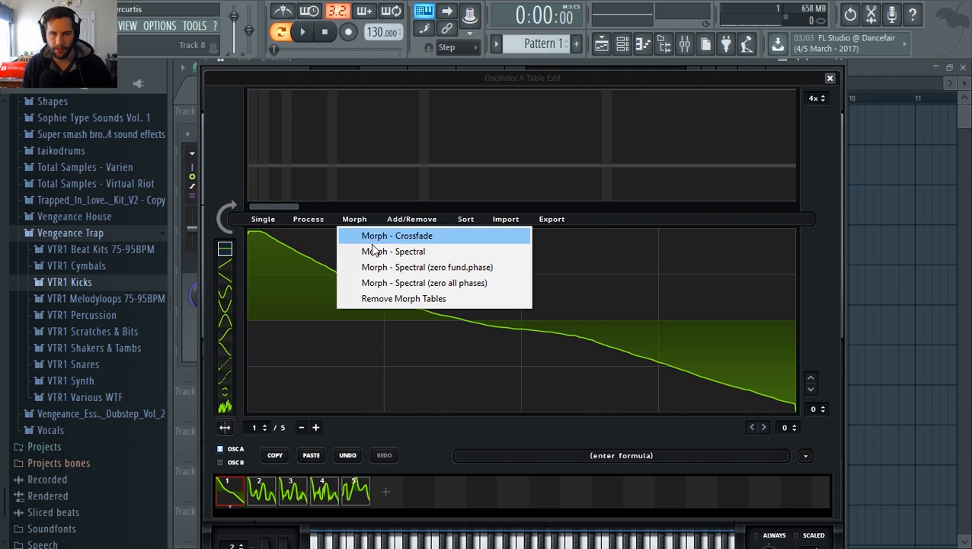
pyautogui.click(396, 235)
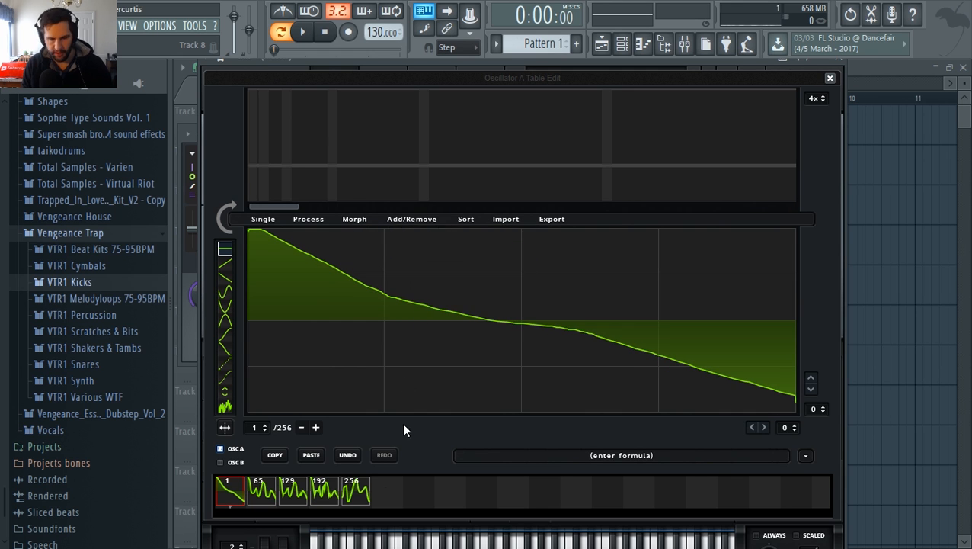
pyautogui.moveTo(372, 496)
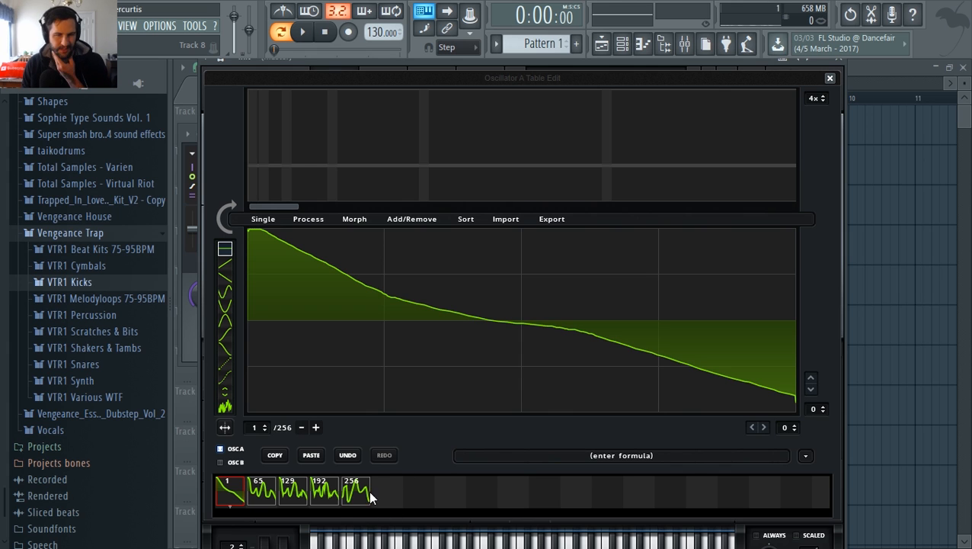
pyautogui.moveTo(268, 501)
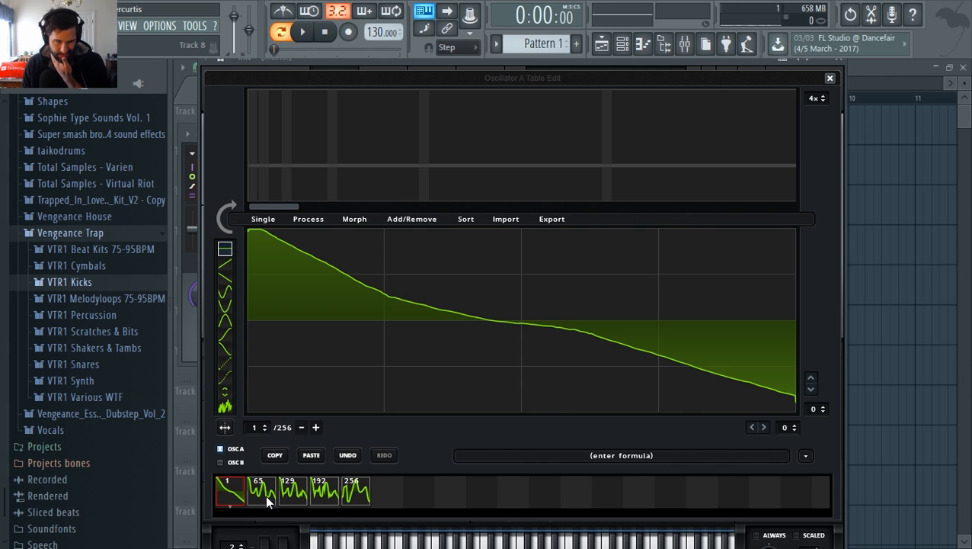
pyautogui.moveTo(238, 499)
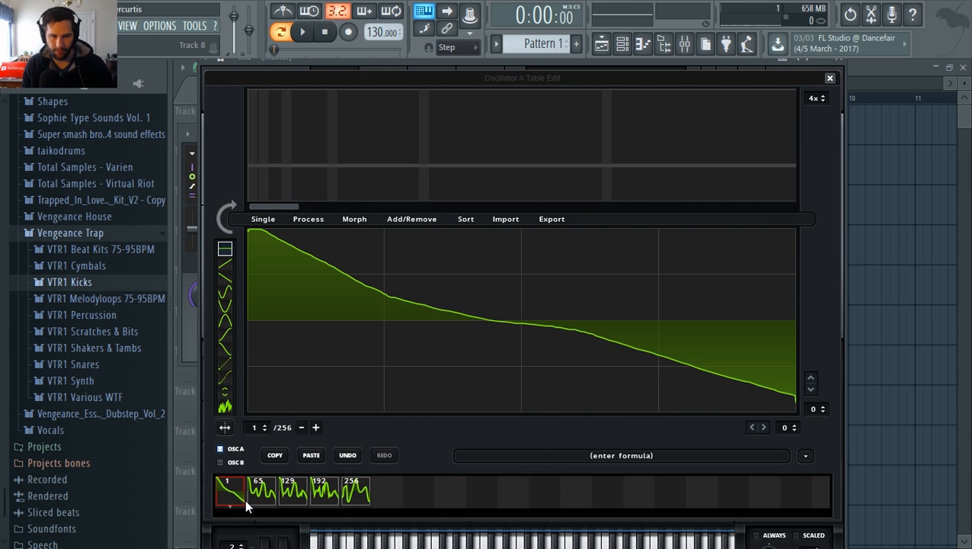
pyautogui.moveTo(296, 493)
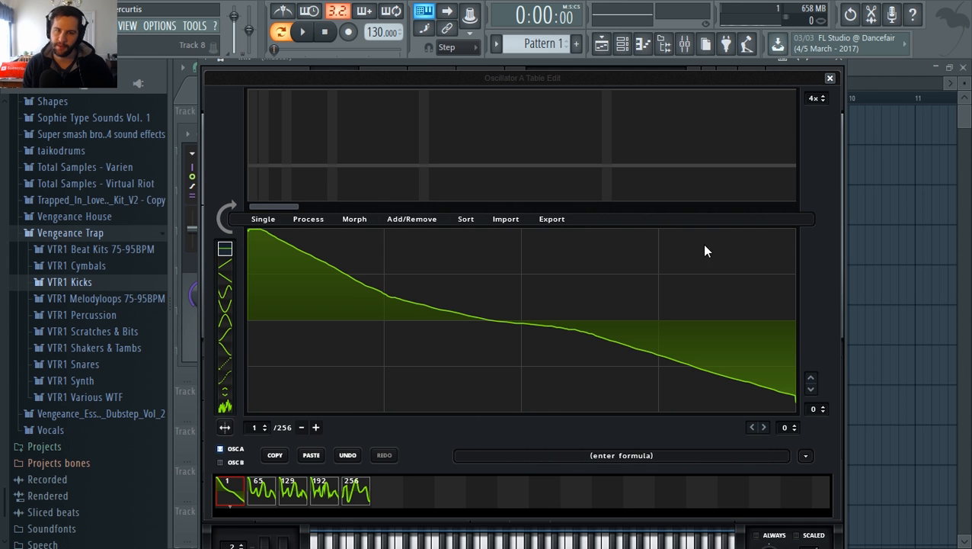
pyautogui.click(308, 220)
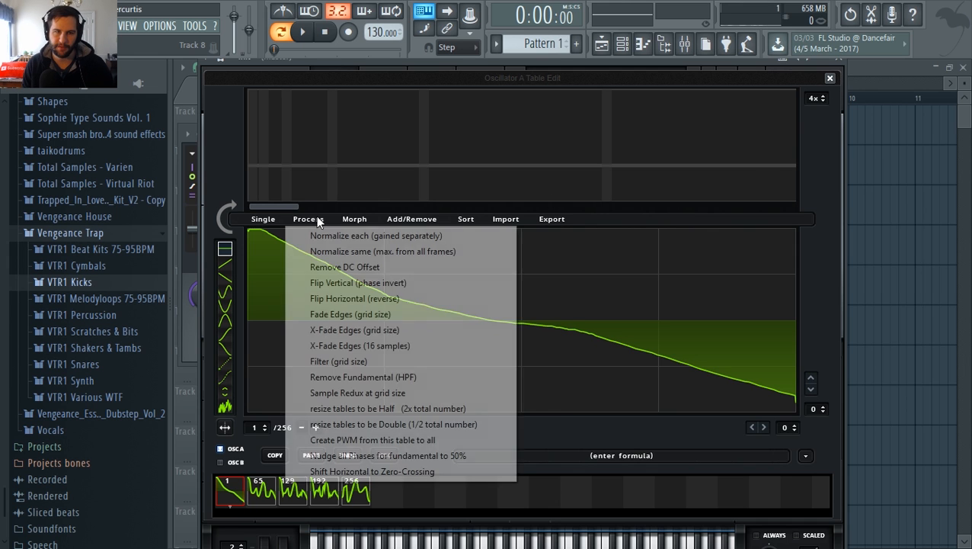
pyautogui.moveTo(353, 330)
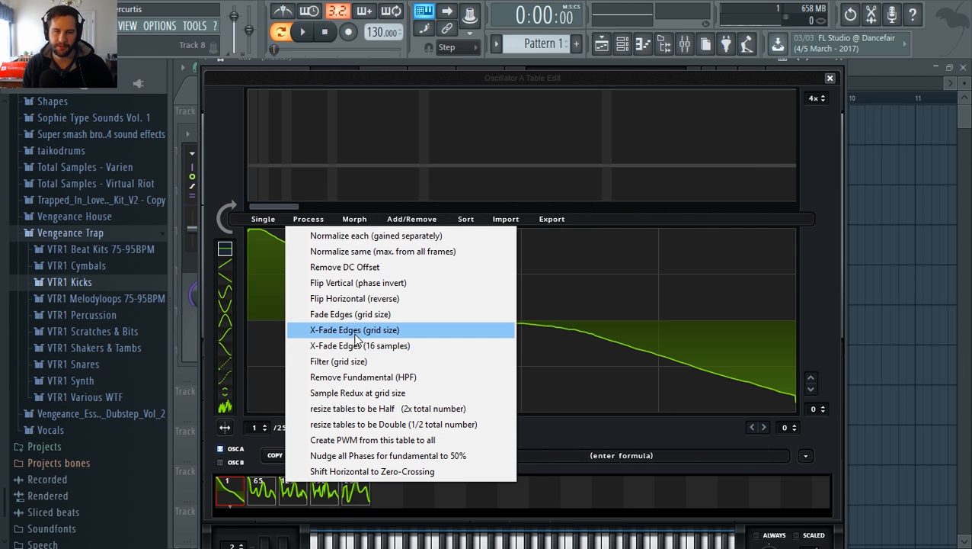
pyautogui.moveTo(360, 344)
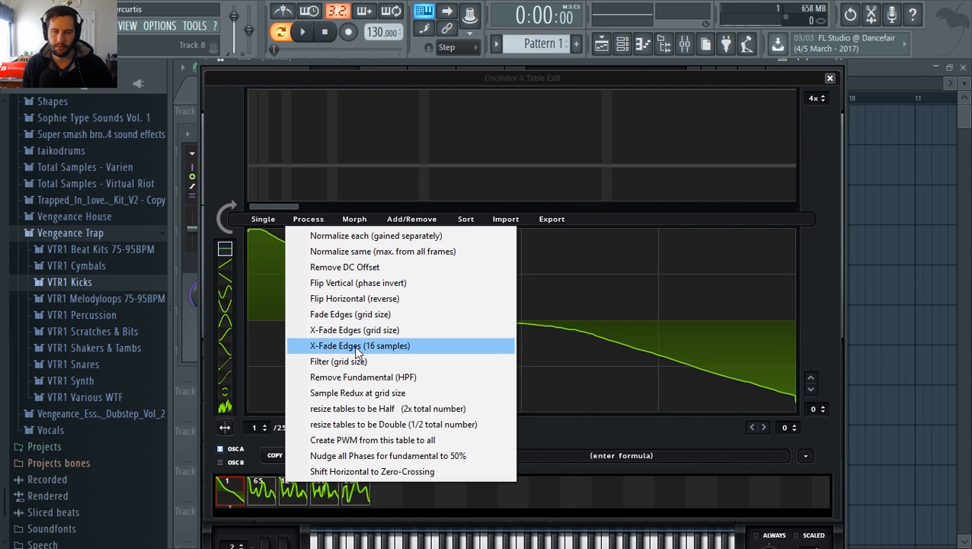
pyautogui.click(360, 345)
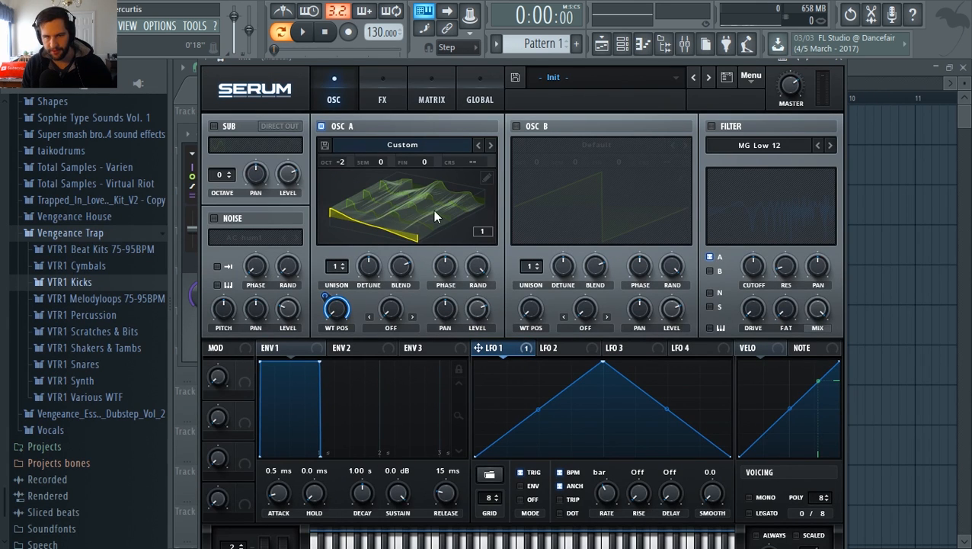
pyautogui.moveTo(390, 235)
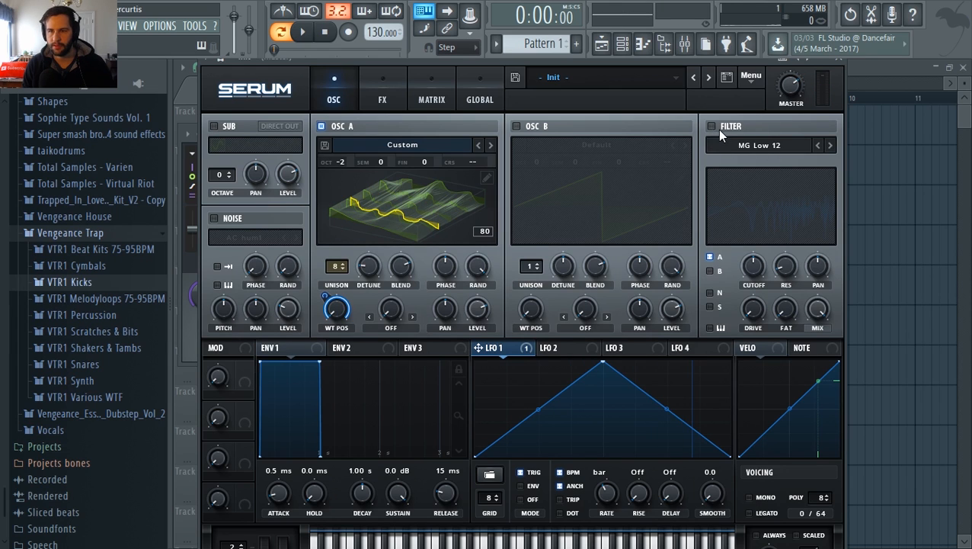
# Switch on the MG Low 12 filter and drag LFO 1 onto a target knob.
pyautogui.click(712, 125)
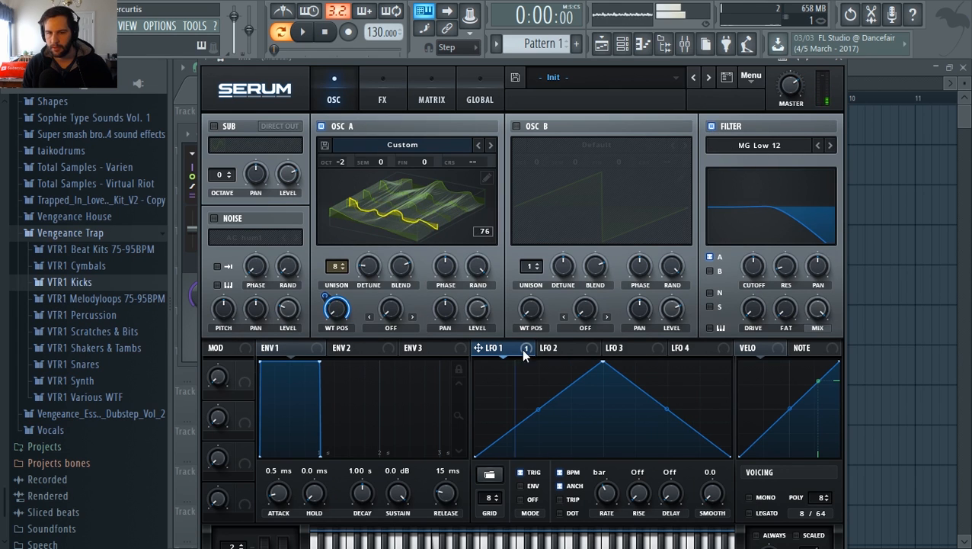
pyautogui.moveTo(753, 267); pyautogui.dragTo(753, 259)
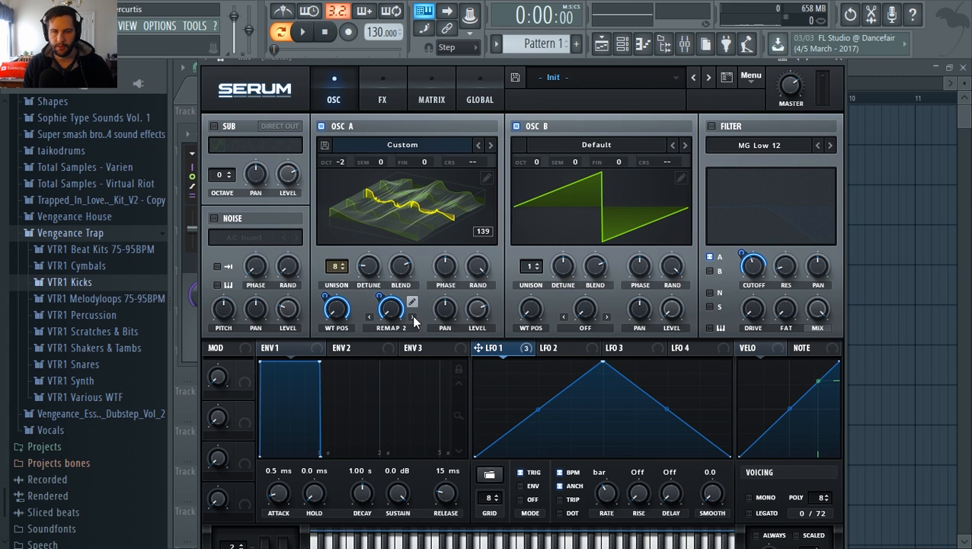
# Set OSC A warp to FM (from B) and route LFO 1 to the warp amount at about 26%.
pyautogui.click(391, 316)
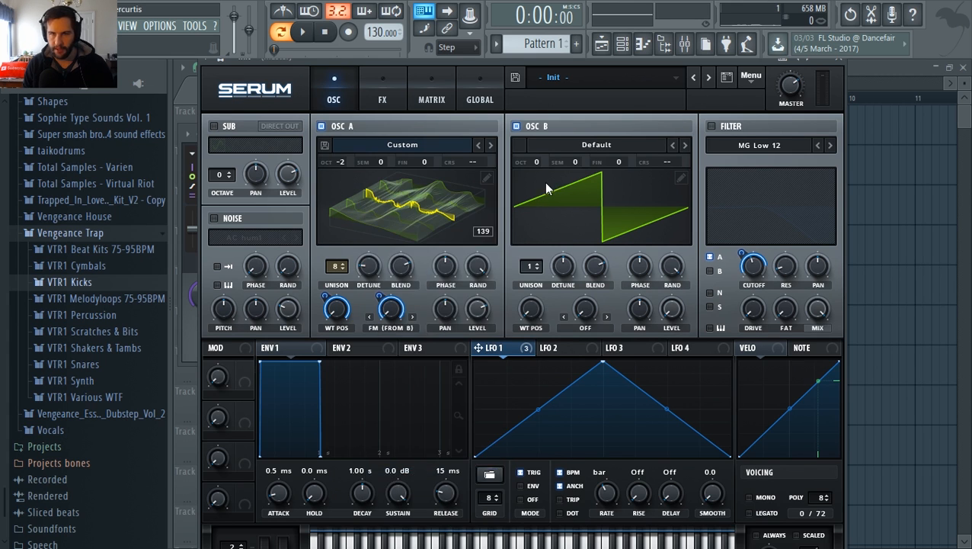
pyautogui.moveTo(670, 320)
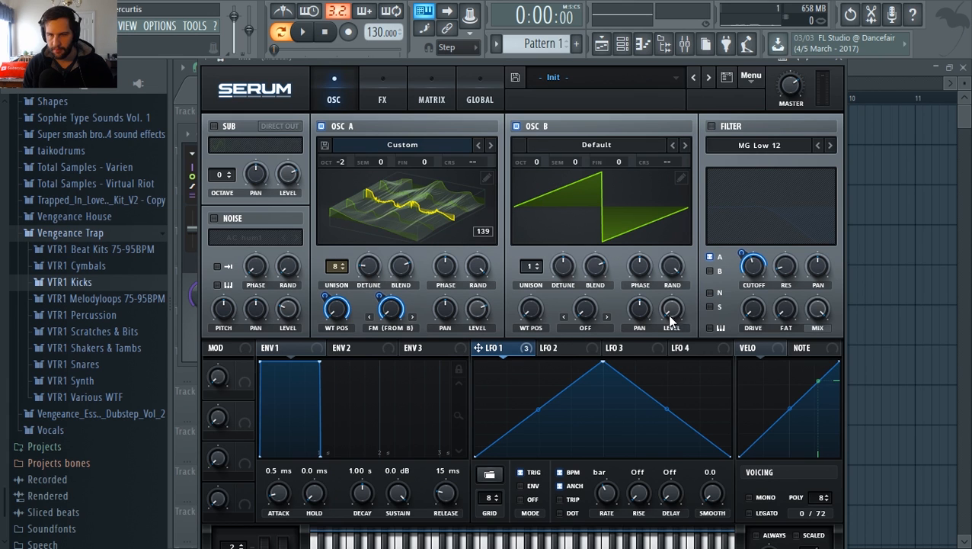
pyautogui.moveTo(445, 353)
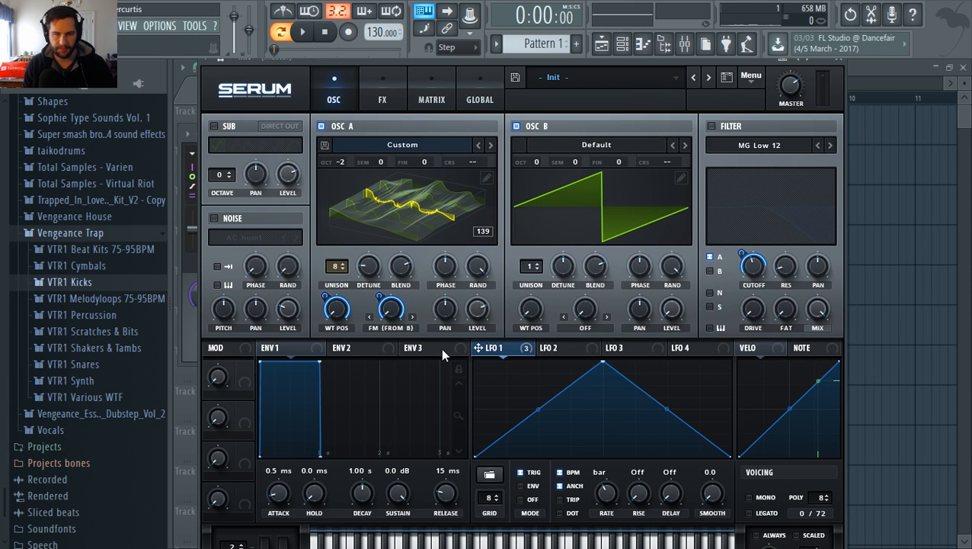
pyautogui.moveTo(506, 359)
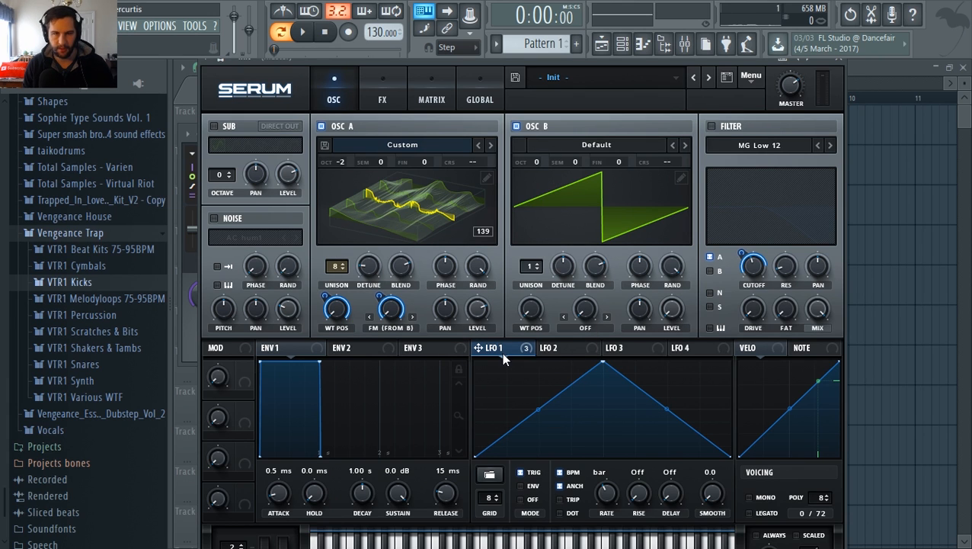
pyautogui.moveTo(515, 388)
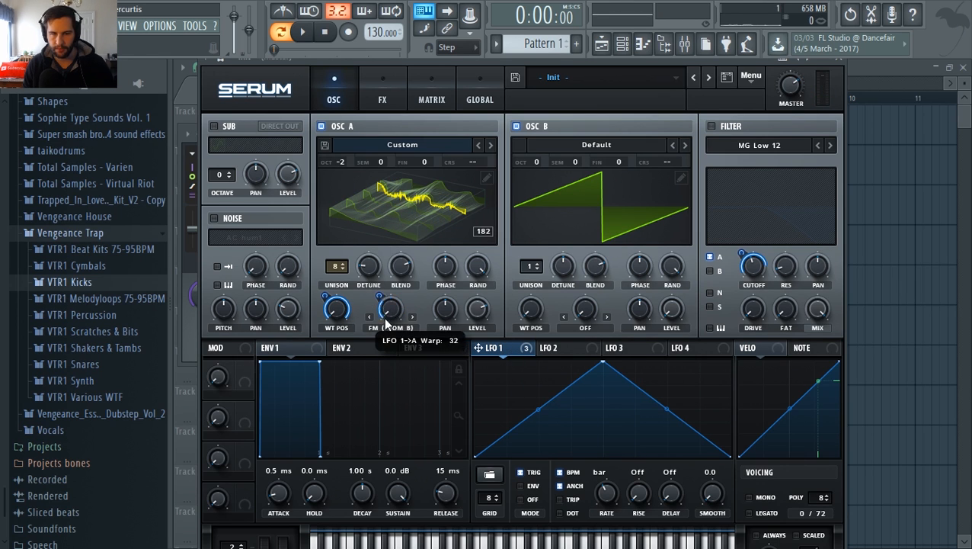
pyautogui.moveTo(390, 308); pyautogui.dragTo(390, 312)
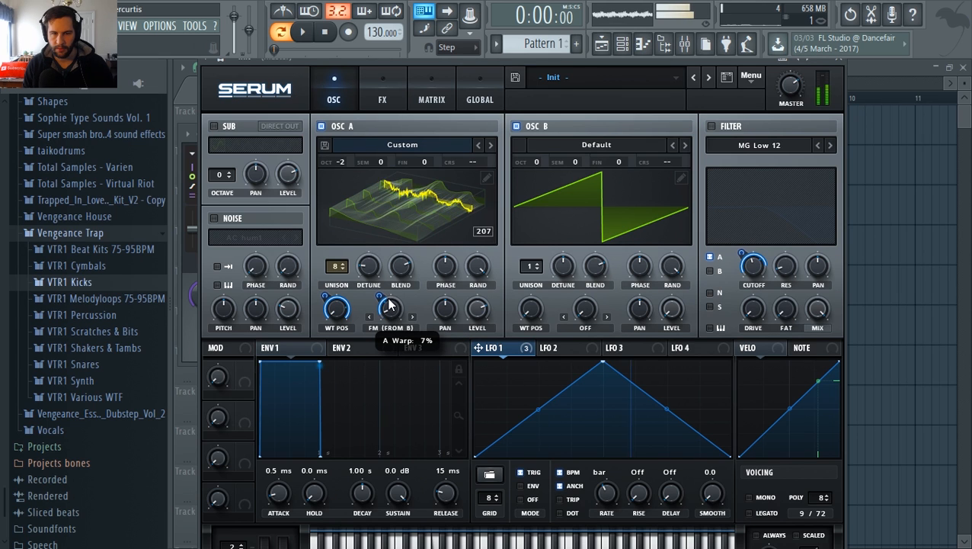
pyautogui.moveTo(390, 308); pyautogui.dragTo(399, 274)
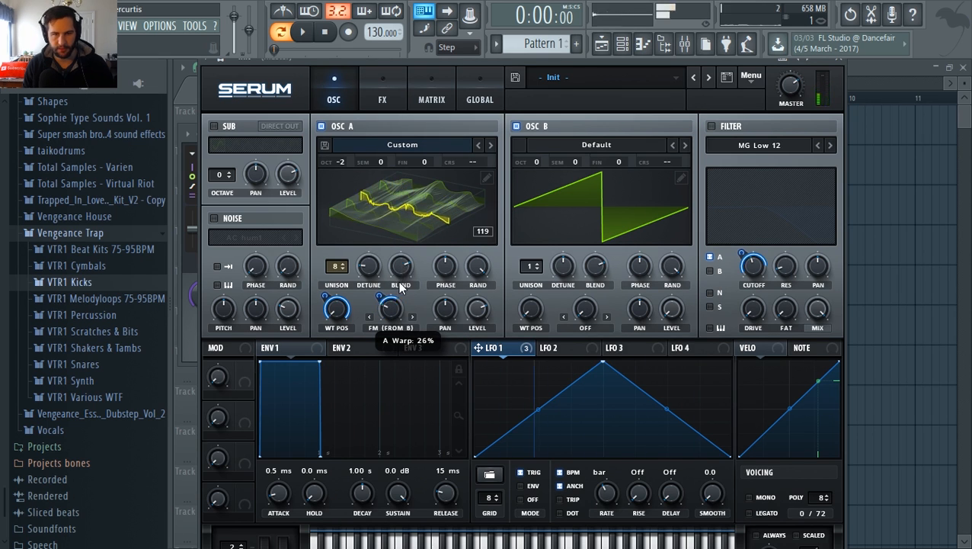
pyautogui.moveTo(391, 308); pyautogui.dragTo(390, 303)
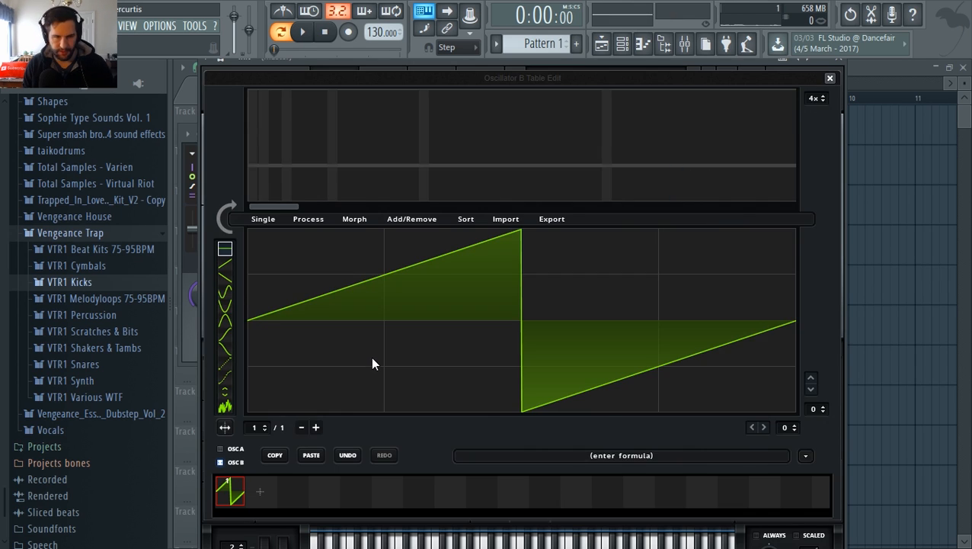
pyautogui.moveTo(820, 436)
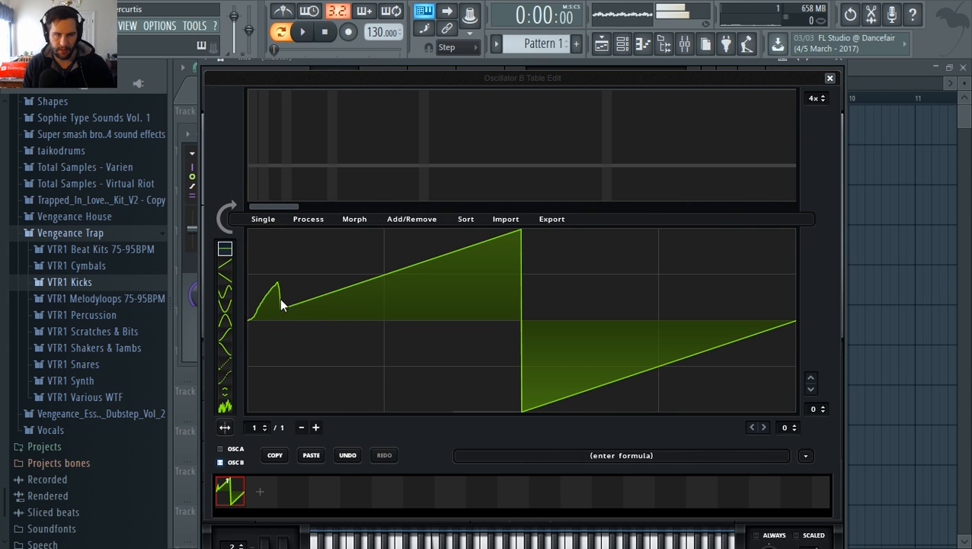
# Hand-draw a jagged spiky waveform over OSC B's saw and leave the editor.
pyautogui.moveTo(282, 305); pyautogui.dragTo(384, 282)
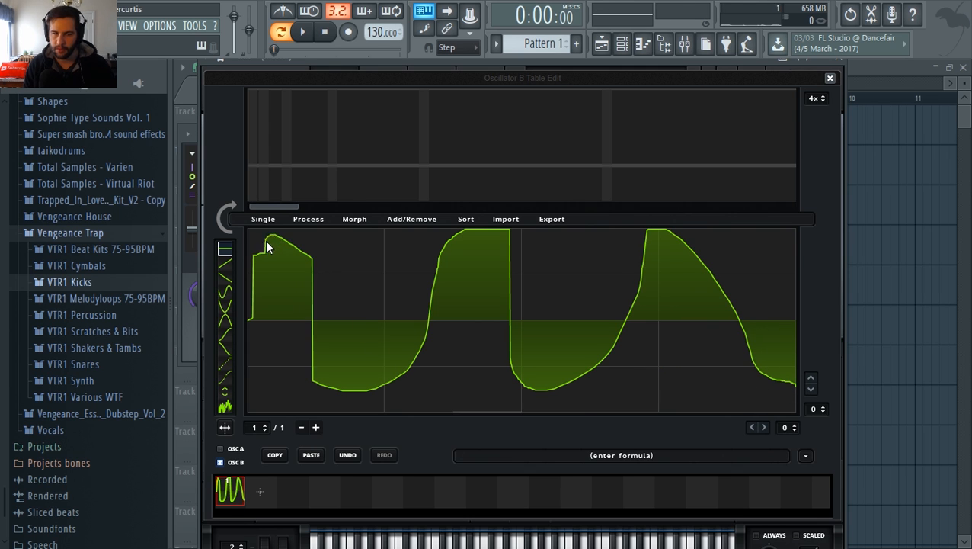
pyautogui.moveTo(272, 245); pyautogui.dragTo(347, 282)
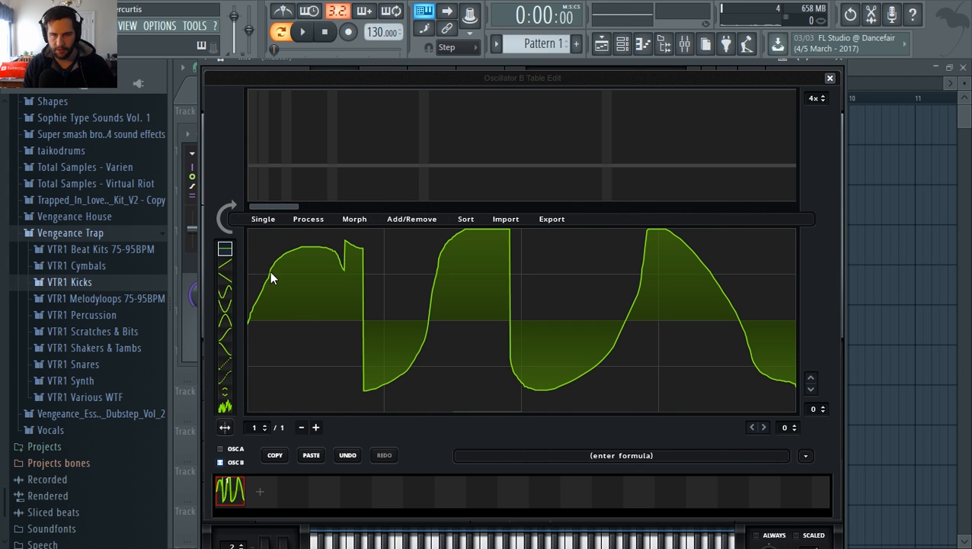
pyautogui.moveTo(273, 278); pyautogui.dragTo(348, 247)
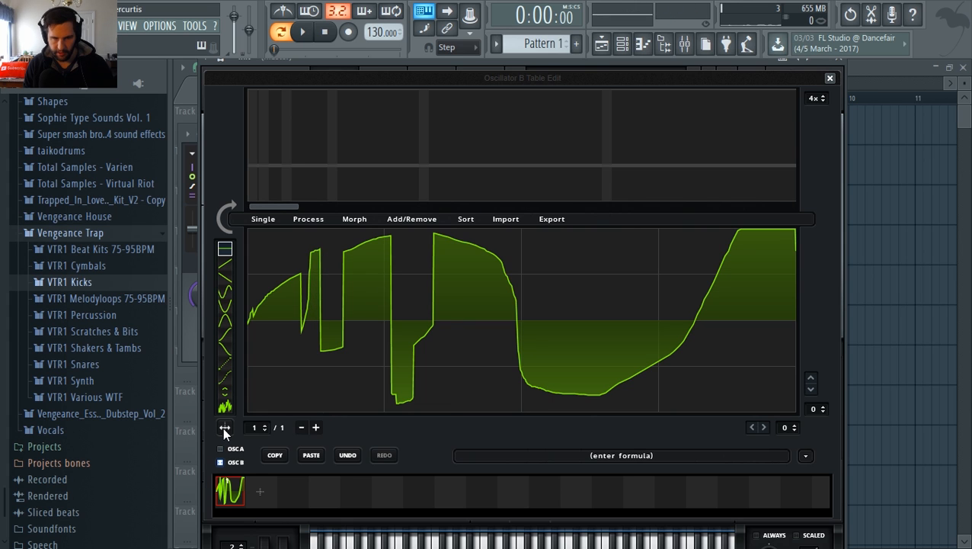
pyautogui.moveTo(226, 427)
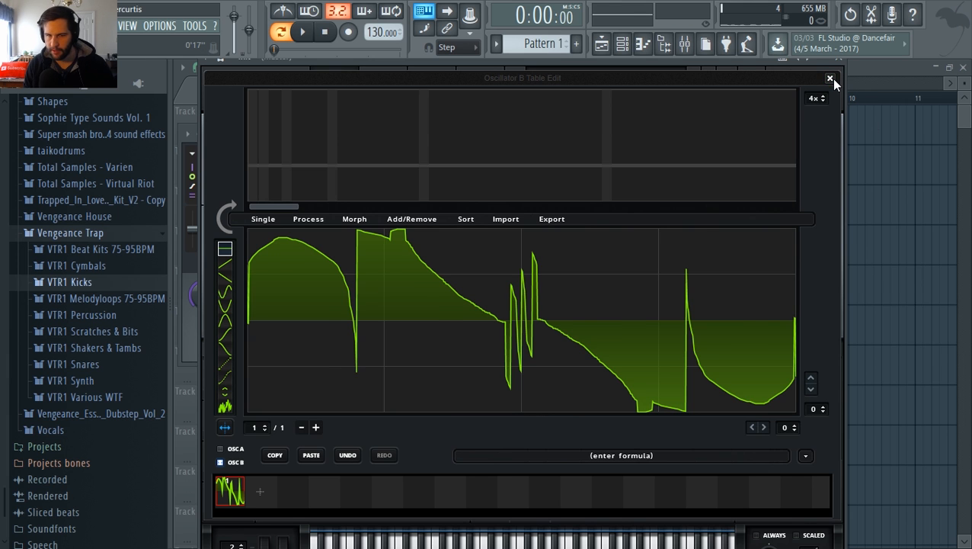
pyautogui.click(831, 78)
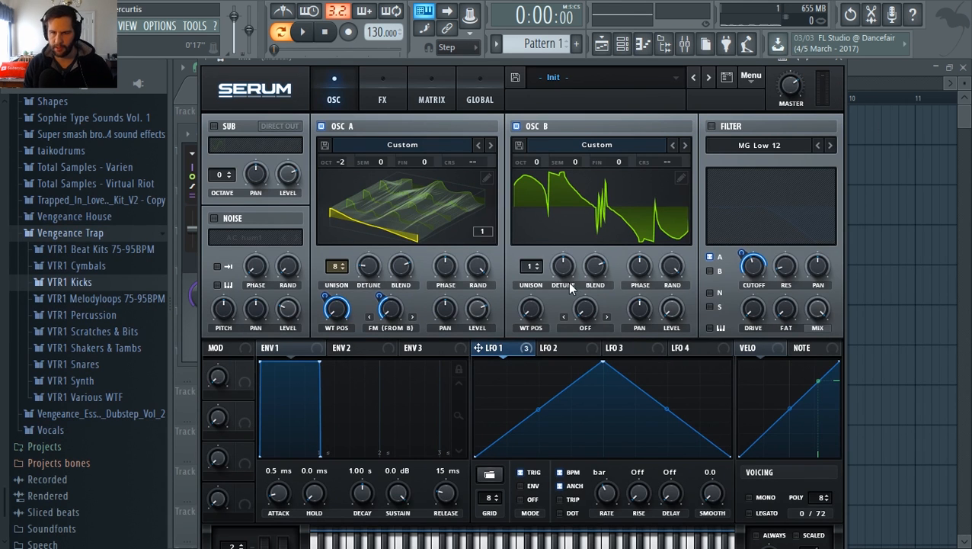
pyautogui.moveTo(582, 138)
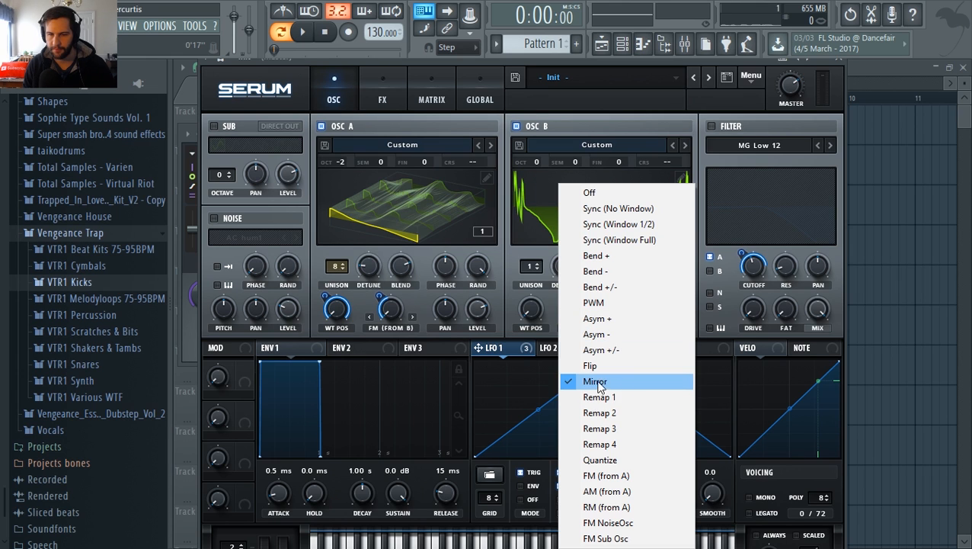
# Set OSC B to Mirror warp at about 5% with LFO 1 on it, and lower its octave to -2.
pyautogui.click(594, 381)
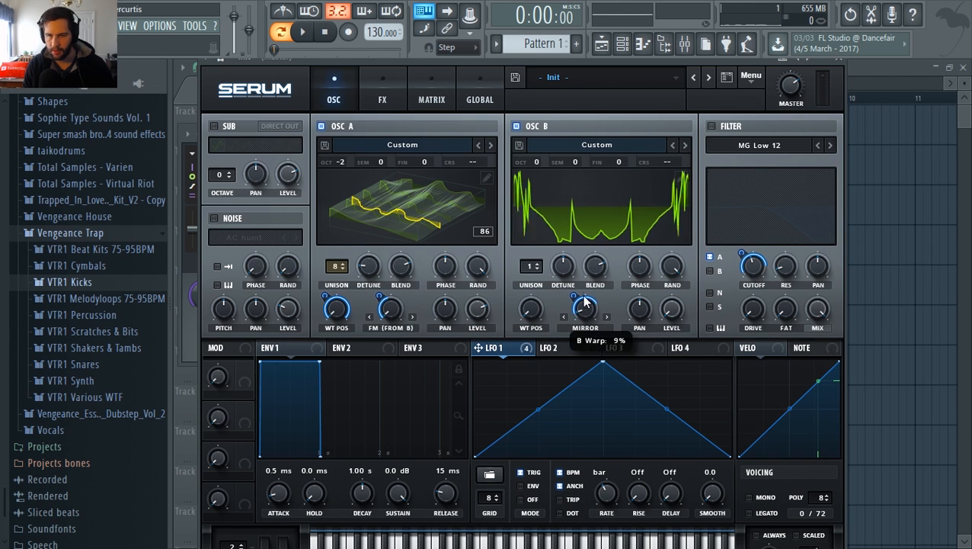
pyautogui.moveTo(583, 311); pyautogui.dragTo(594, 323)
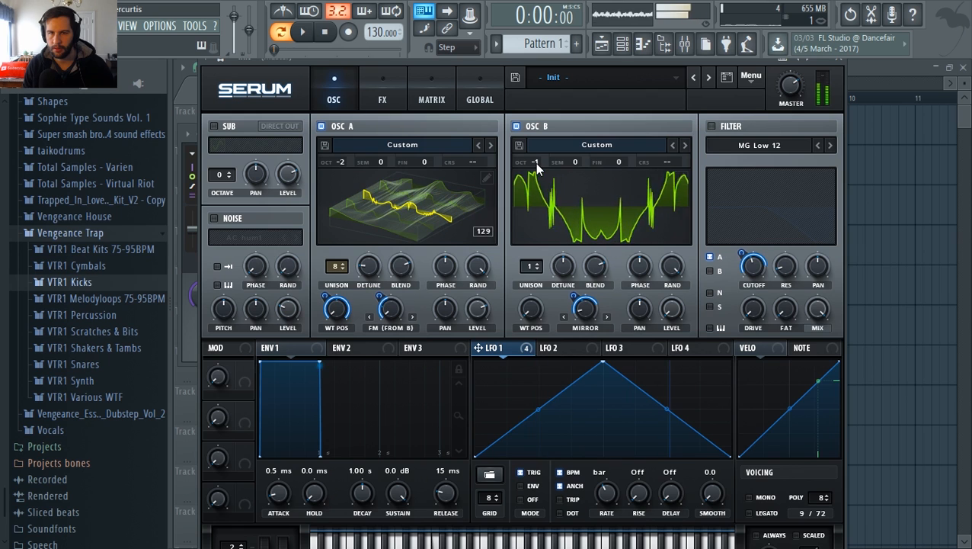
pyautogui.moveTo(535, 161); pyautogui.dragTo(535, 186)
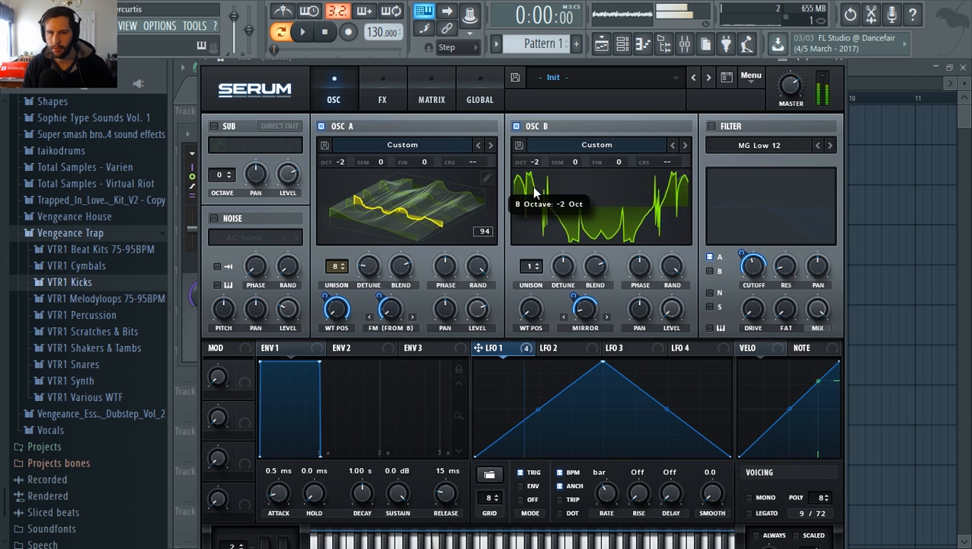
pyautogui.moveTo(585, 311); pyautogui.dragTo(586, 305)
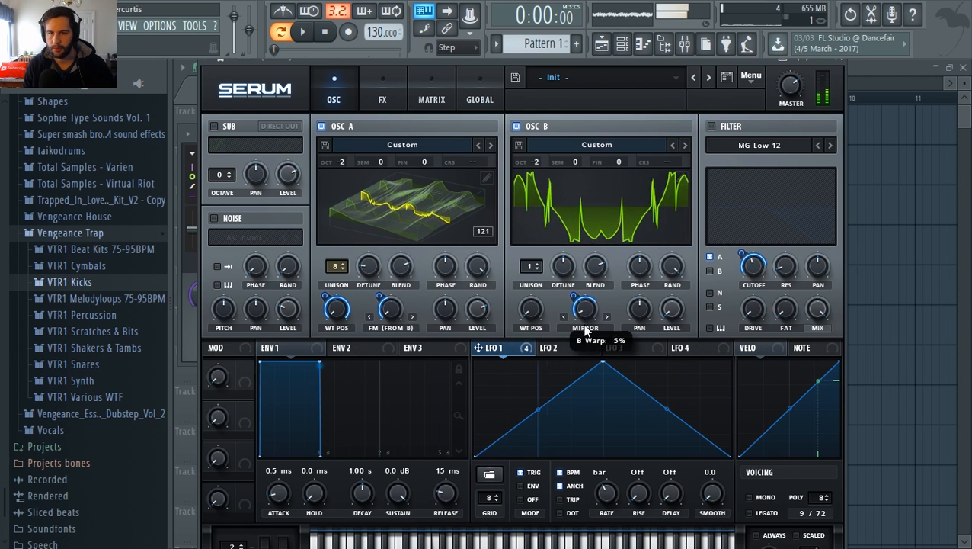
pyautogui.moveTo(585, 311); pyautogui.dragTo(585, 302)
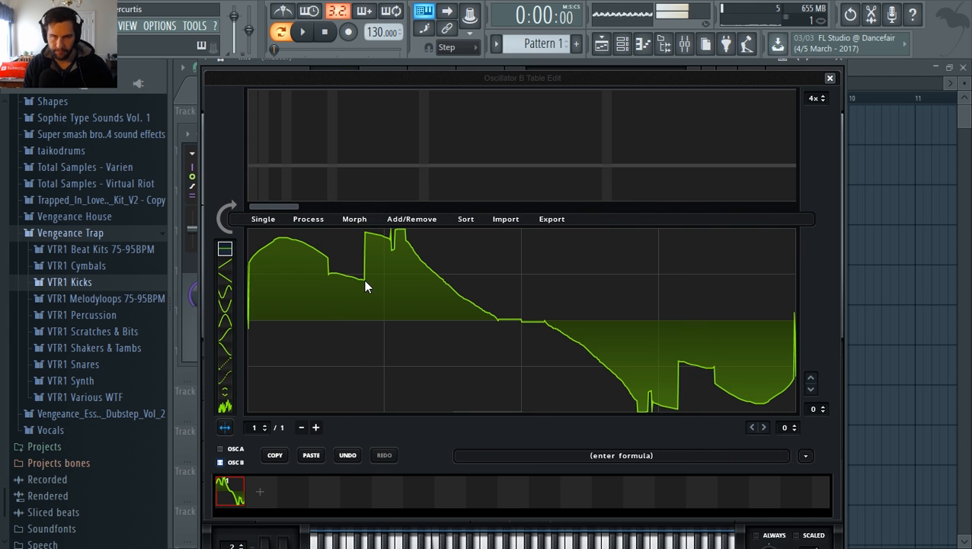
pyautogui.click(829, 78)
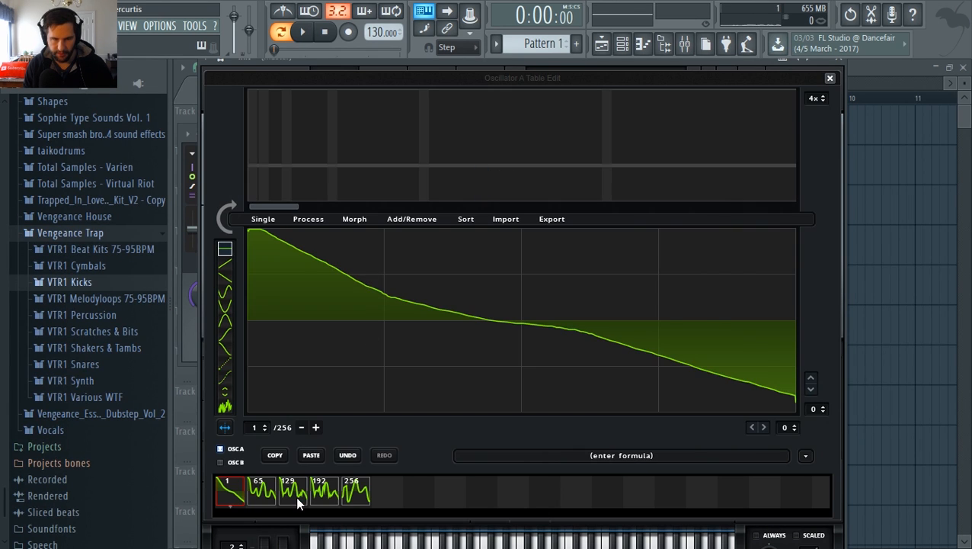
pyautogui.click(292, 491)
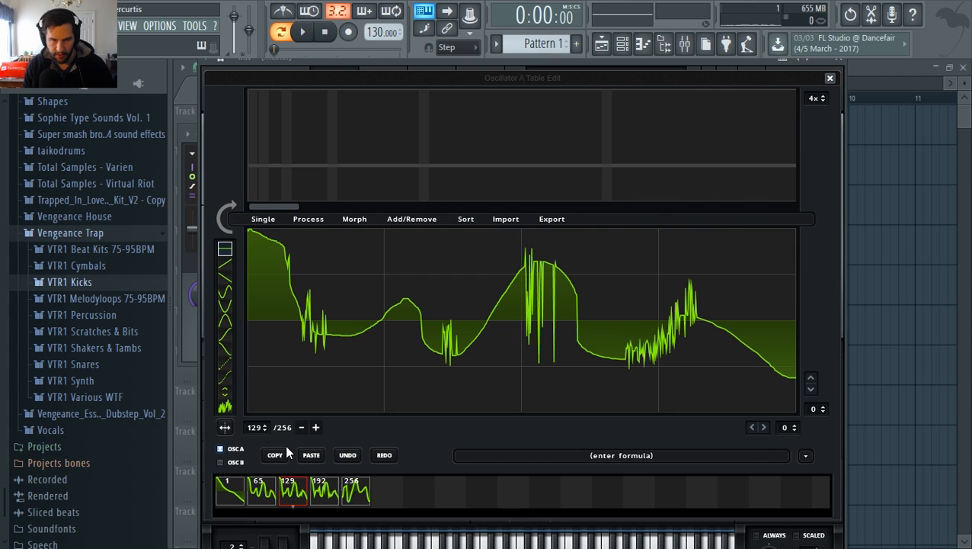
pyautogui.moveTo(271, 373)
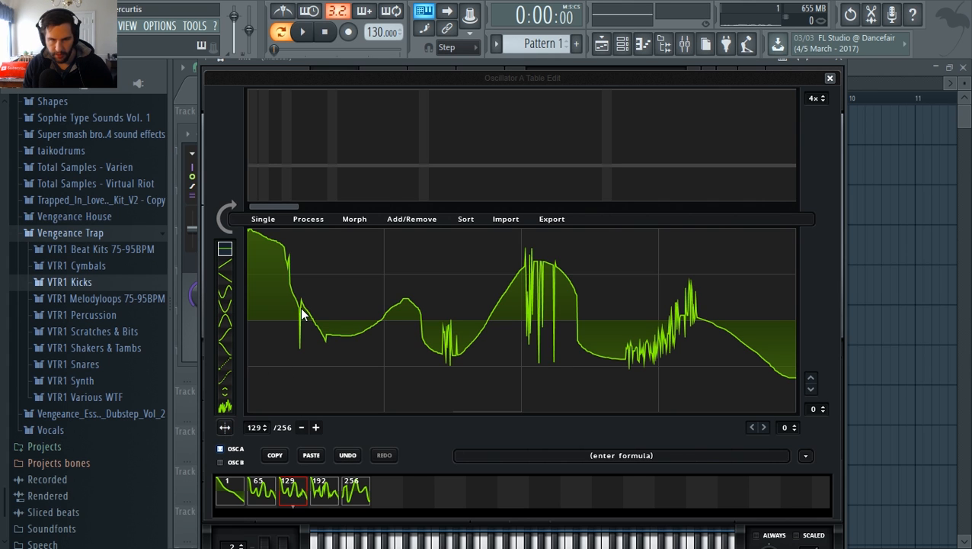
pyautogui.click(323, 491)
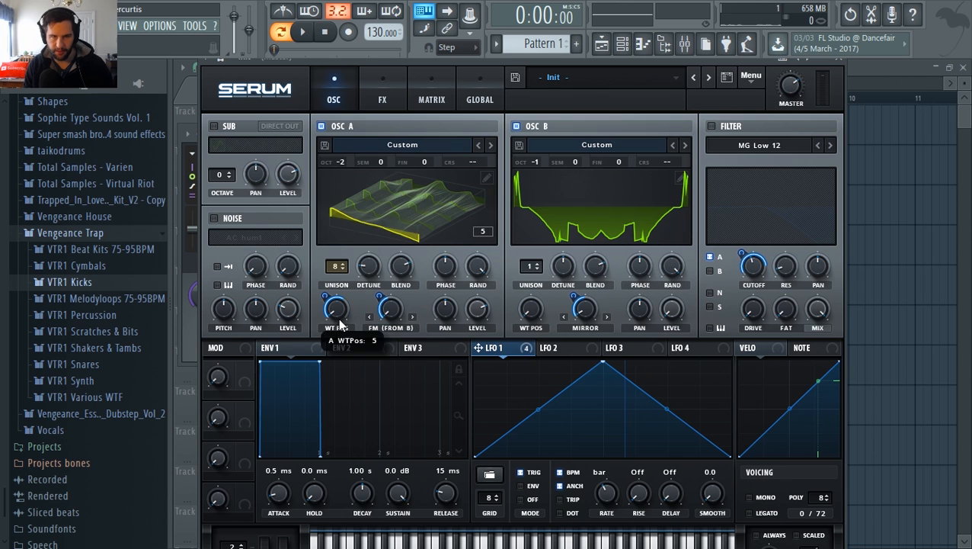
# Sweep OSC A WT Pos, route LFO 1 to cutoff, and switch the filter to Bandreject with adjusted width.
pyautogui.moveTo(336, 307); pyautogui.dragTo(336, 302)
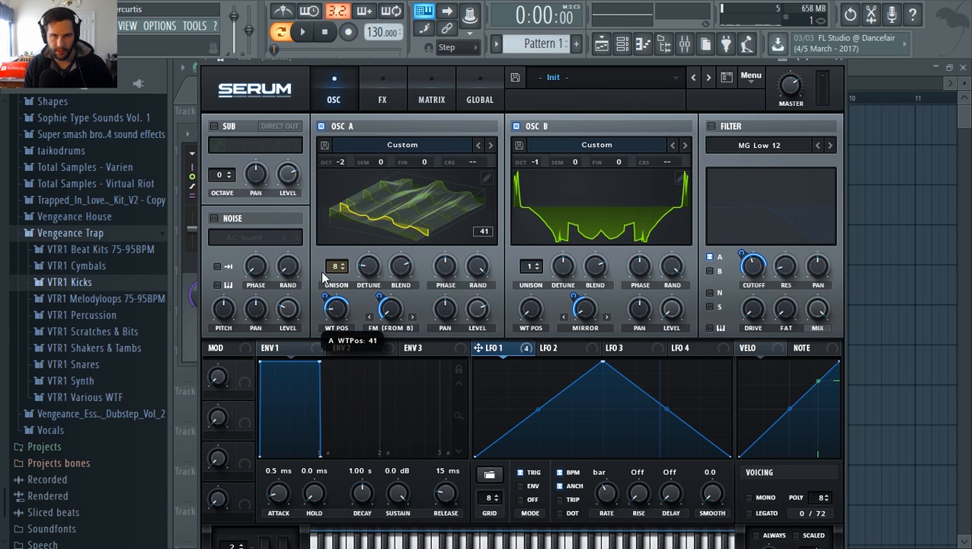
pyautogui.moveTo(335, 308); pyautogui.dragTo(335, 297)
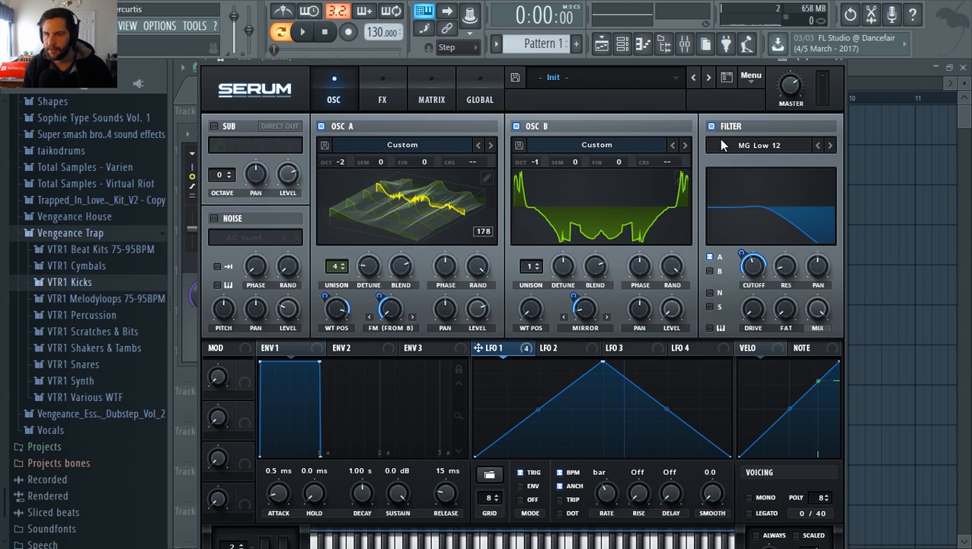
pyautogui.moveTo(509, 358)
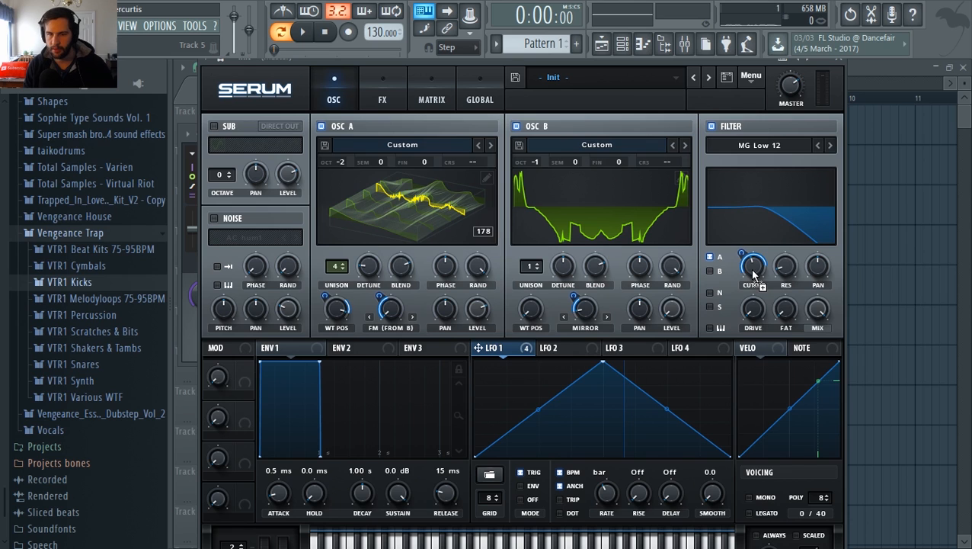
pyautogui.moveTo(753, 267); pyautogui.dragTo(753, 262)
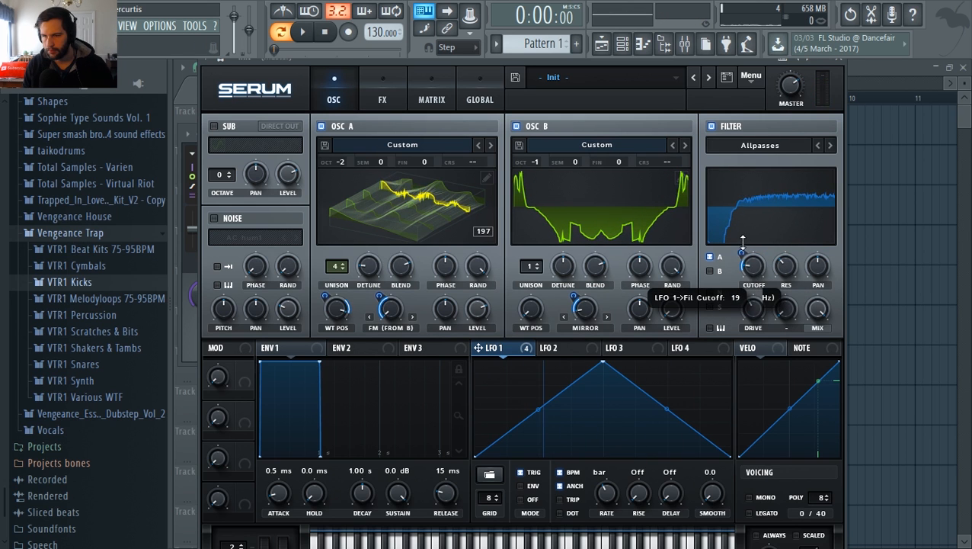
pyautogui.click(760, 145)
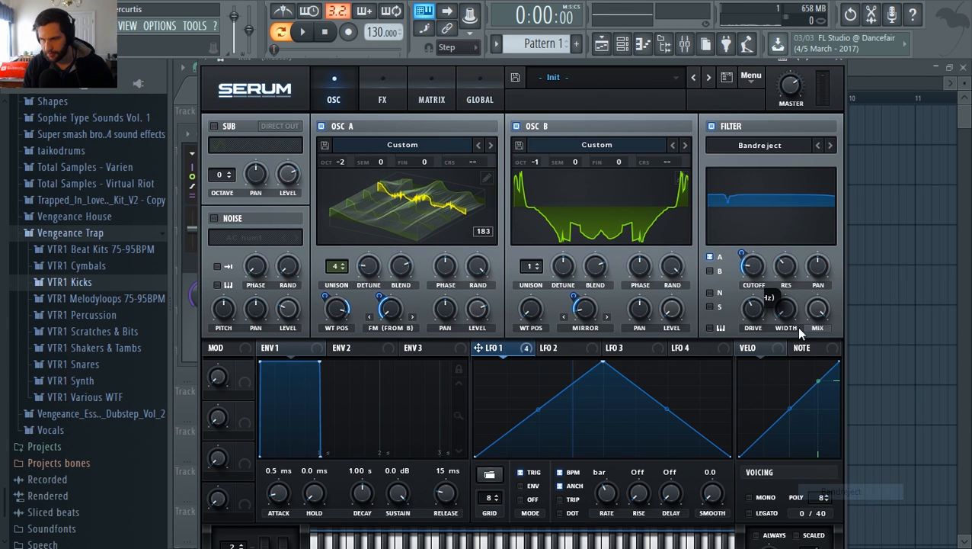
pyautogui.moveTo(753, 267); pyautogui.dragTo(759, 271)
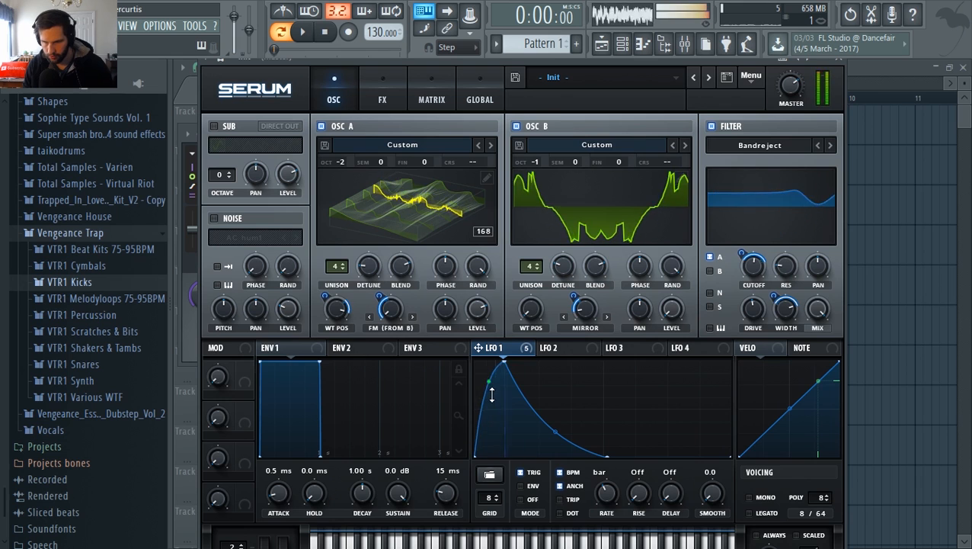
# Reshape the LFO 1 curve by moving its points.
pyautogui.moveTo(491, 397); pyautogui.dragTo(604, 370)
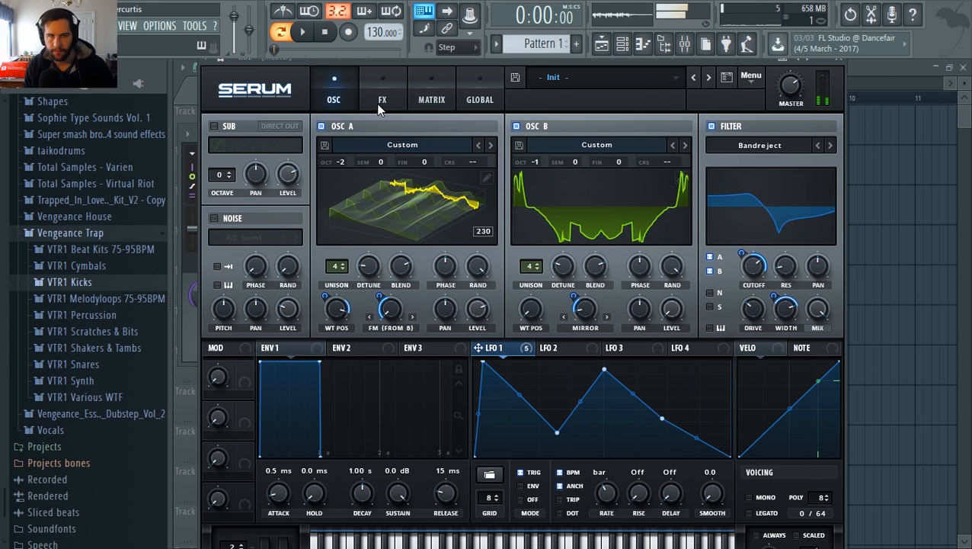
pyautogui.click(382, 86)
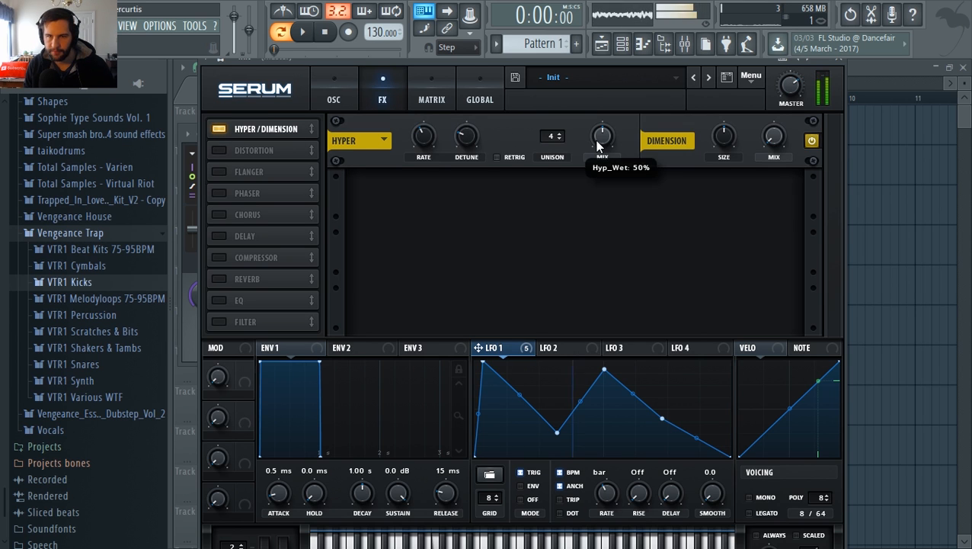
# Enable Tube distortion with Drive at 83% and return to the OSC page.
pyautogui.click(253, 151)
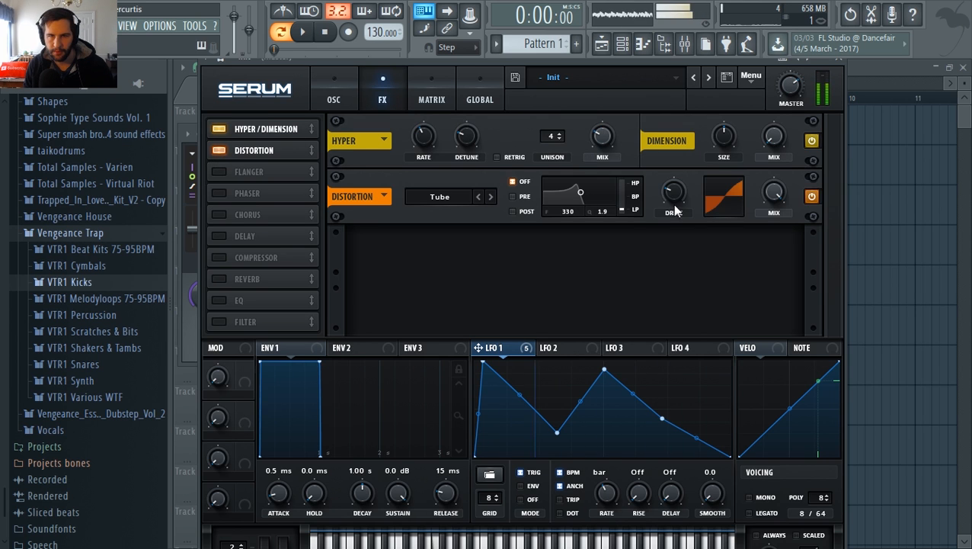
pyautogui.moveTo(674, 195); pyautogui.dragTo(674, 183)
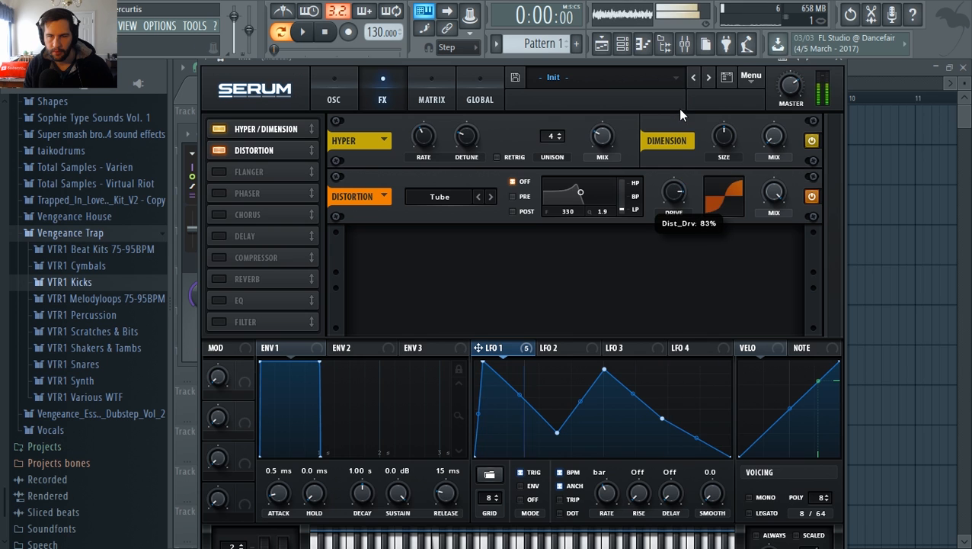
pyautogui.moveTo(510, 327)
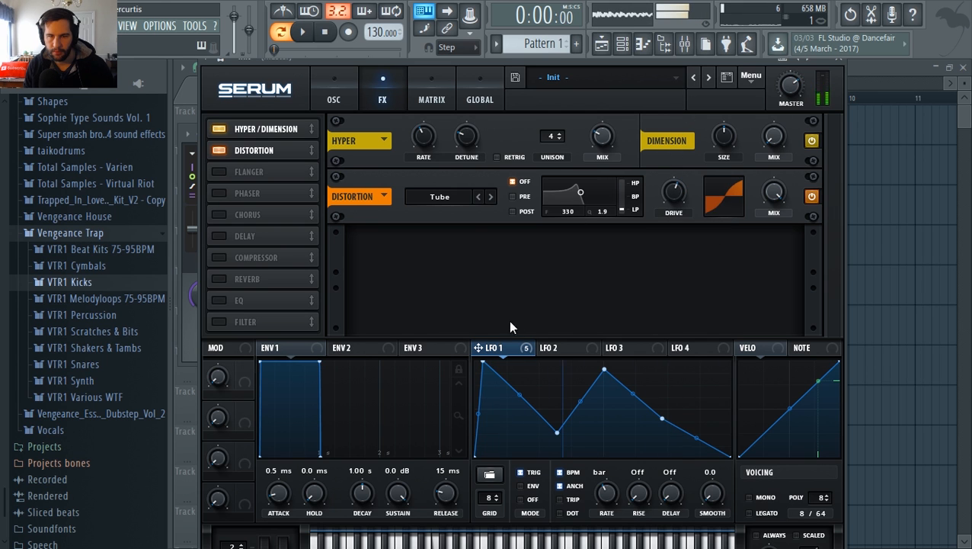
pyautogui.click(334, 87)
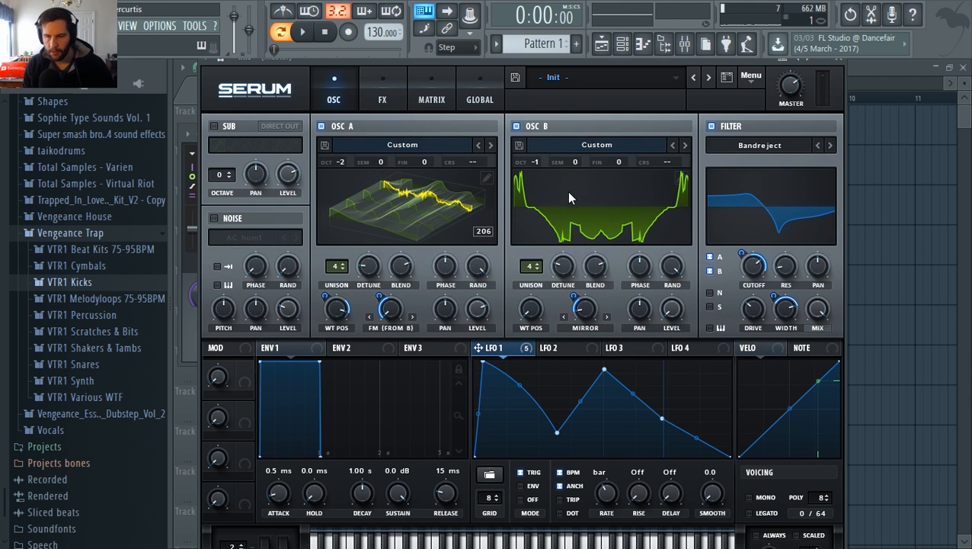
pyautogui.moveTo(439, 97)
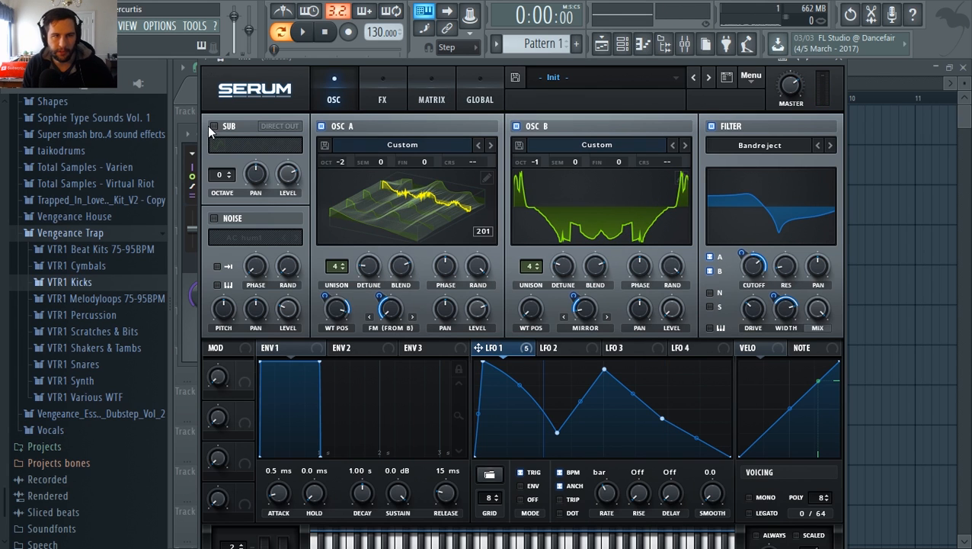
# Set the SUB oscillator to octave -2 routed via Direct Out.
pyautogui.moveTo(221, 174); pyautogui.dragTo(221, 191)
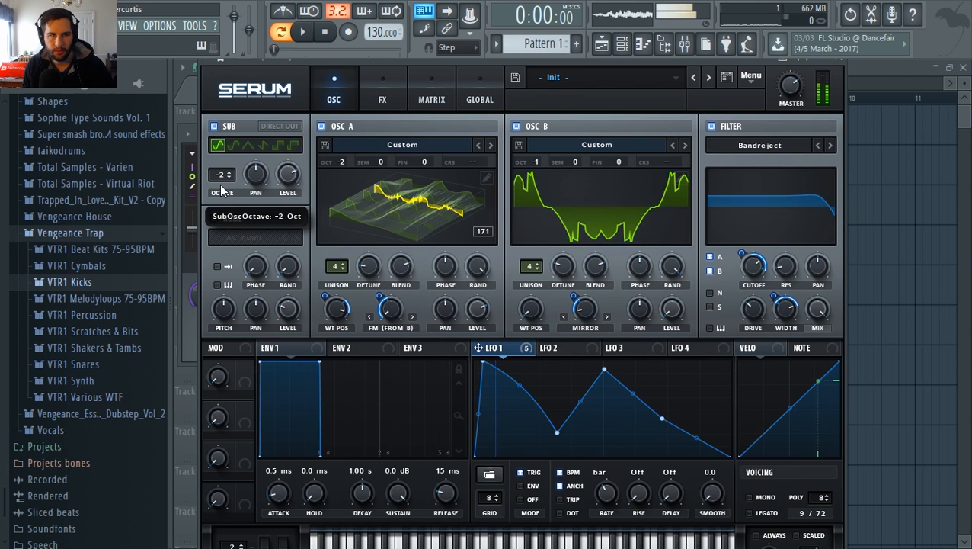
pyautogui.click(279, 125)
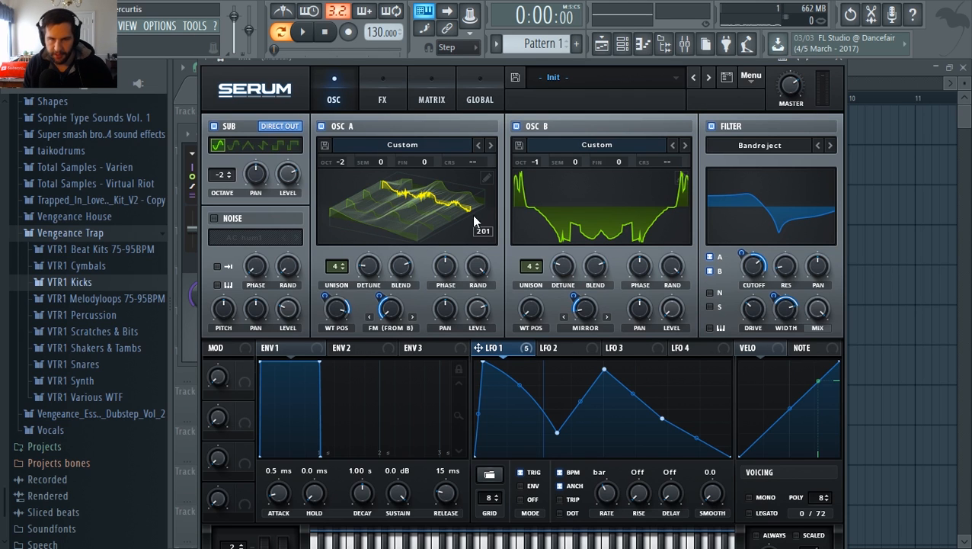
pyautogui.moveTo(454, 244)
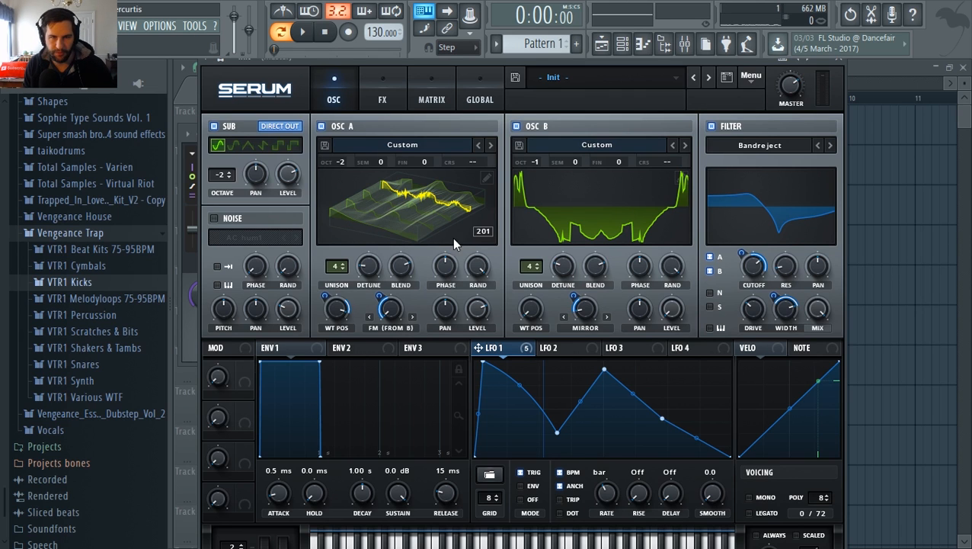
pyautogui.moveTo(439, 250)
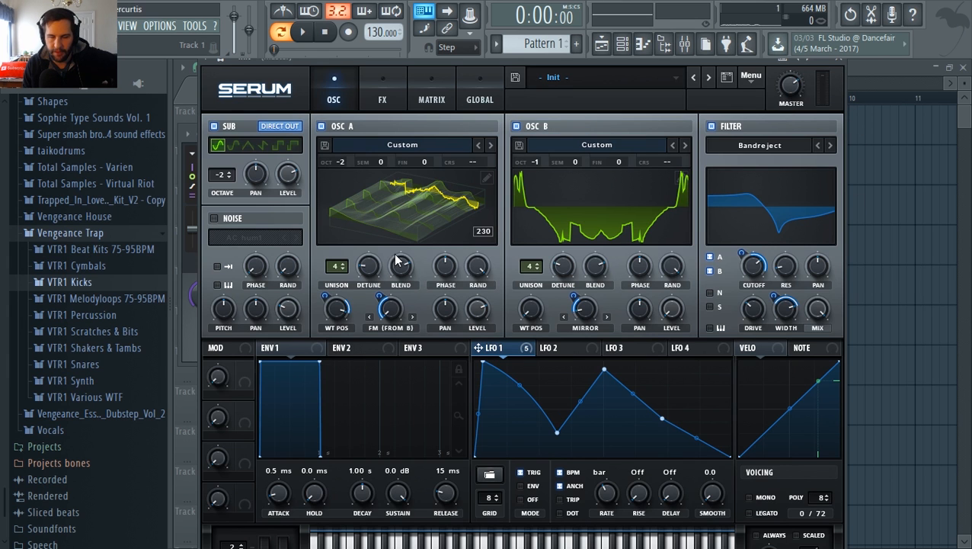
pyautogui.moveTo(439, 235)
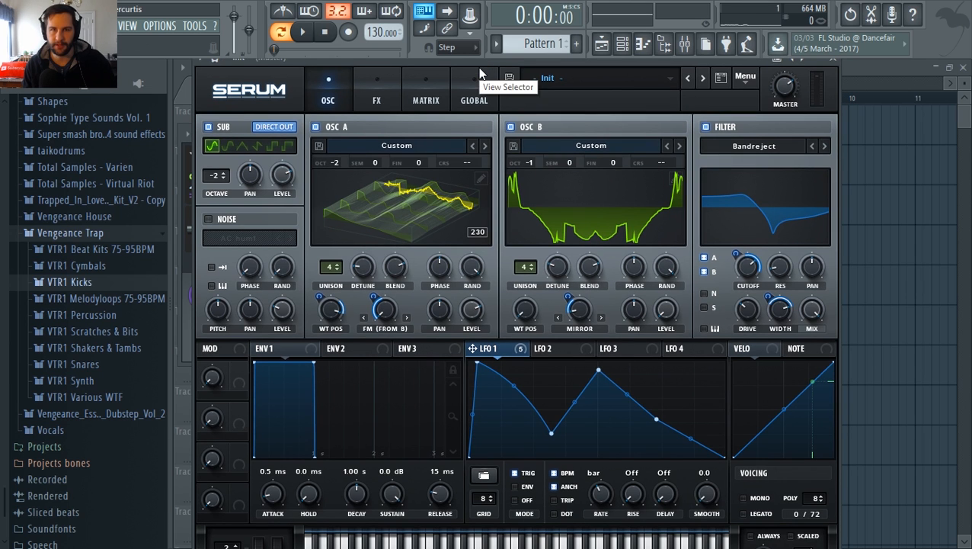
pyautogui.moveTo(699, 186)
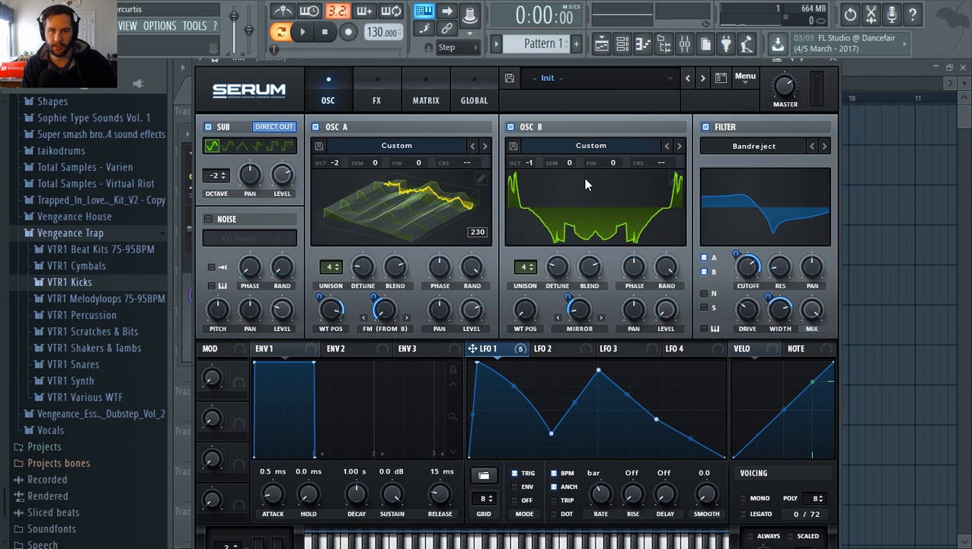
pyautogui.moveTo(605, 131)
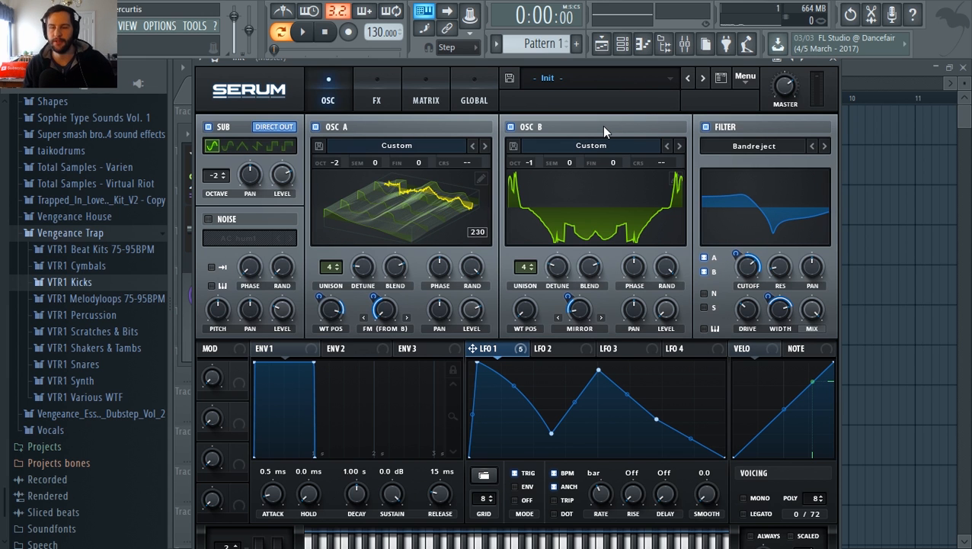